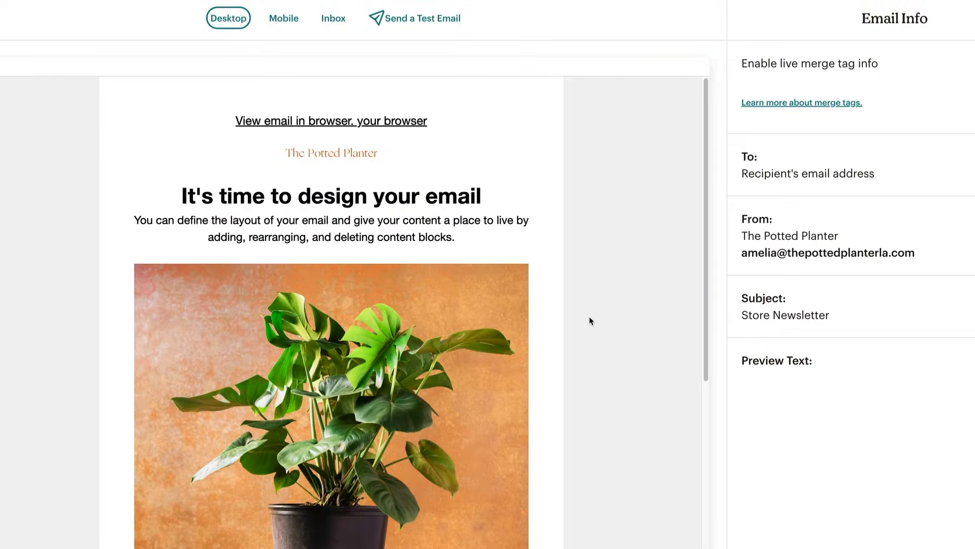
{"action": "mouse_move", "coordinate": [491, 211]}
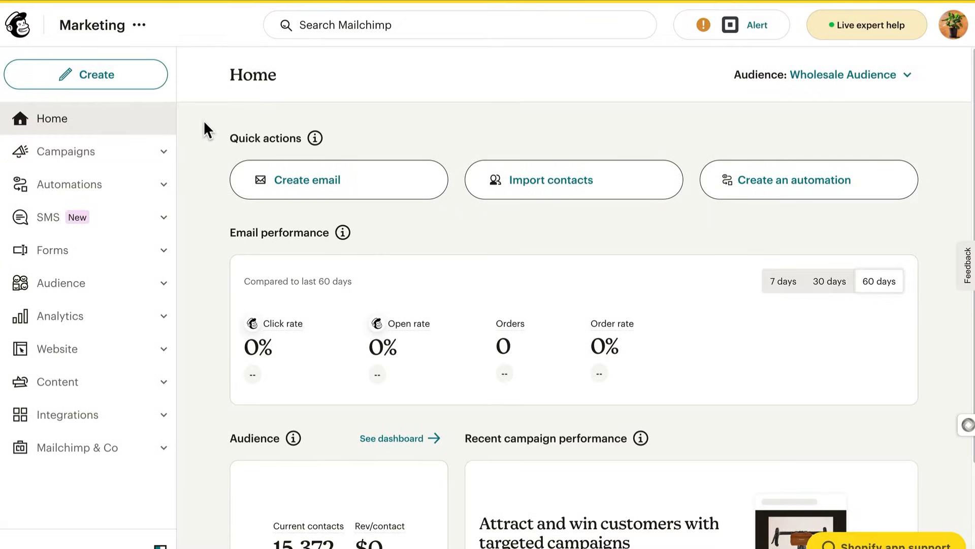
{"action": "mouse_move", "coordinate": [85, 74]}
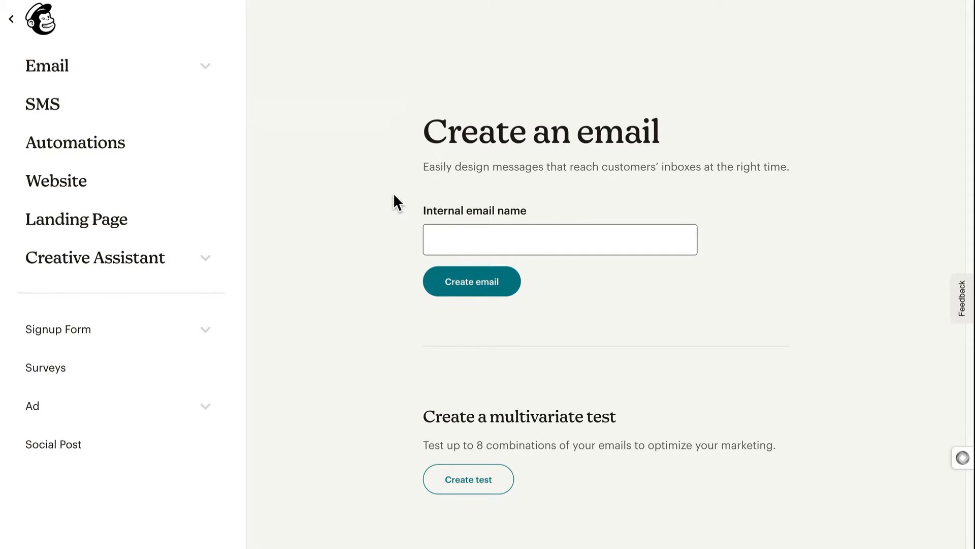
- Enter 'Welcome!' as the internal email name
{"action": "type", "text": "Welcome!"}
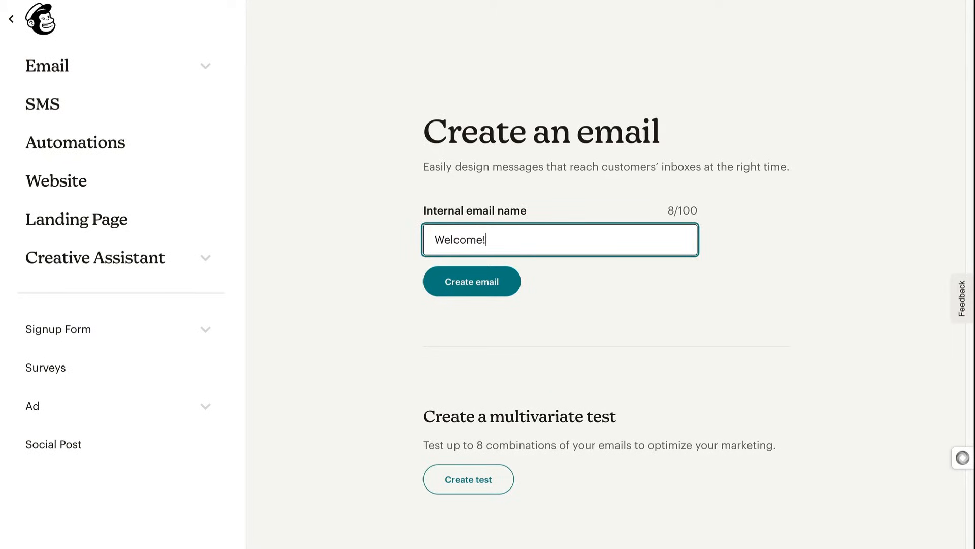
- Create the email and browse the template gallery down to the Basic layouts
{"action": "left_click", "coordinate": [470, 281]}
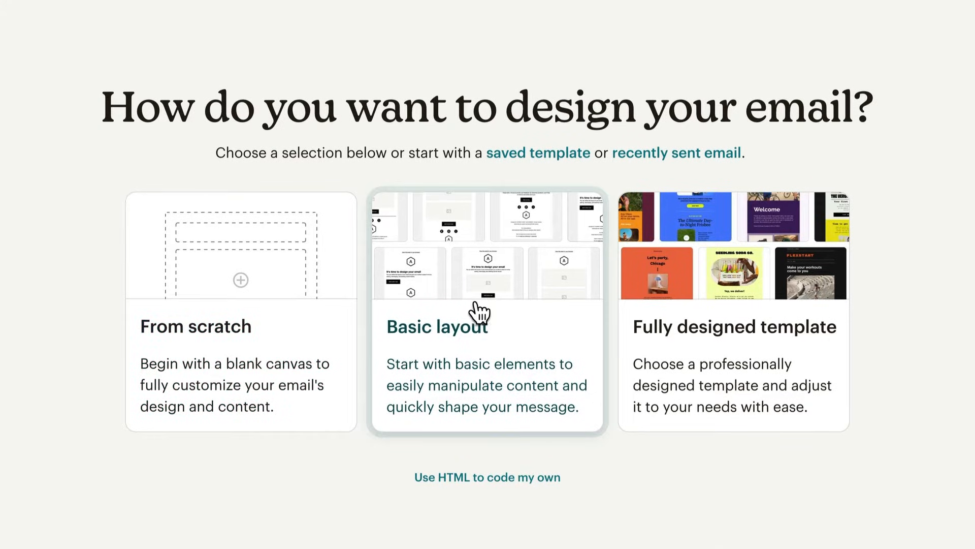
{"action": "mouse_move", "coordinate": [692, 312]}
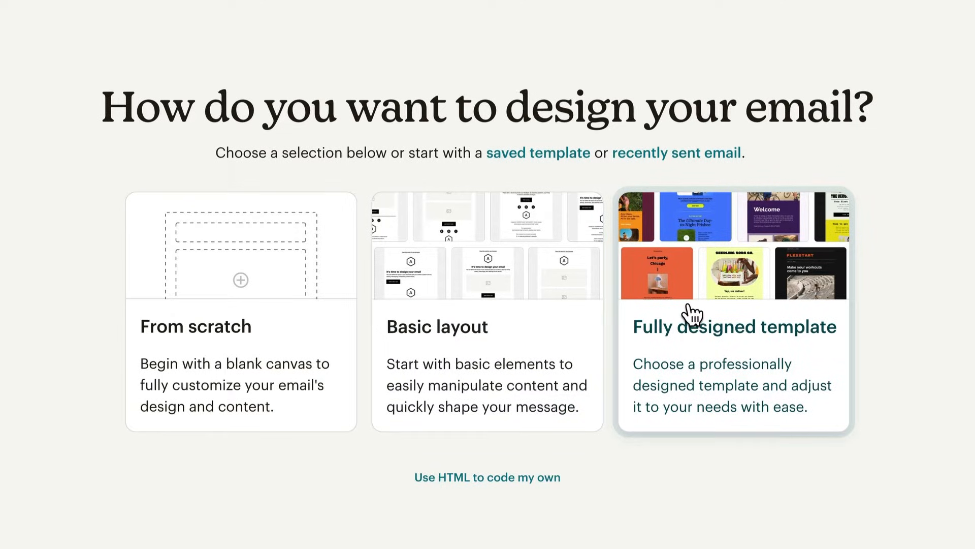
{"action": "left_click", "coordinate": [734, 311]}
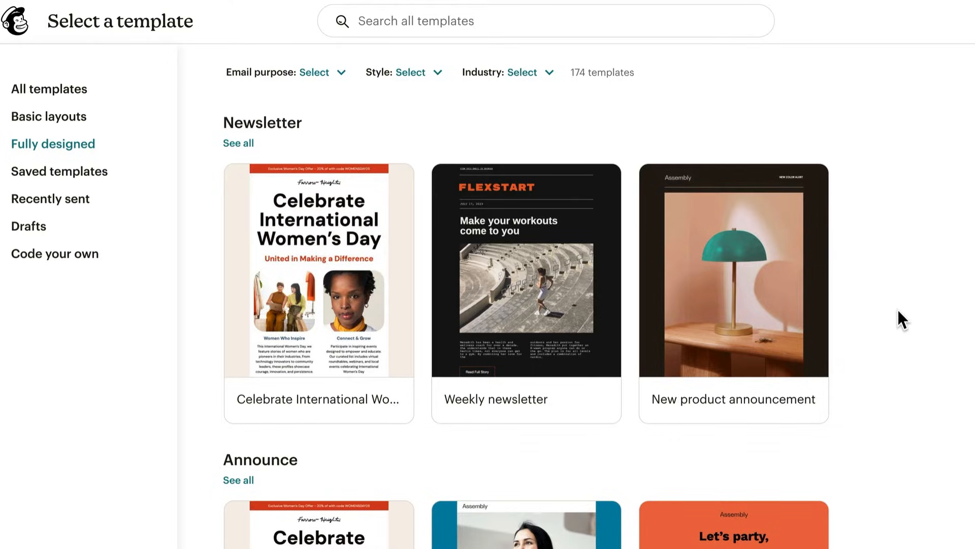
{"action": "mouse_move", "coordinate": [341, 84]}
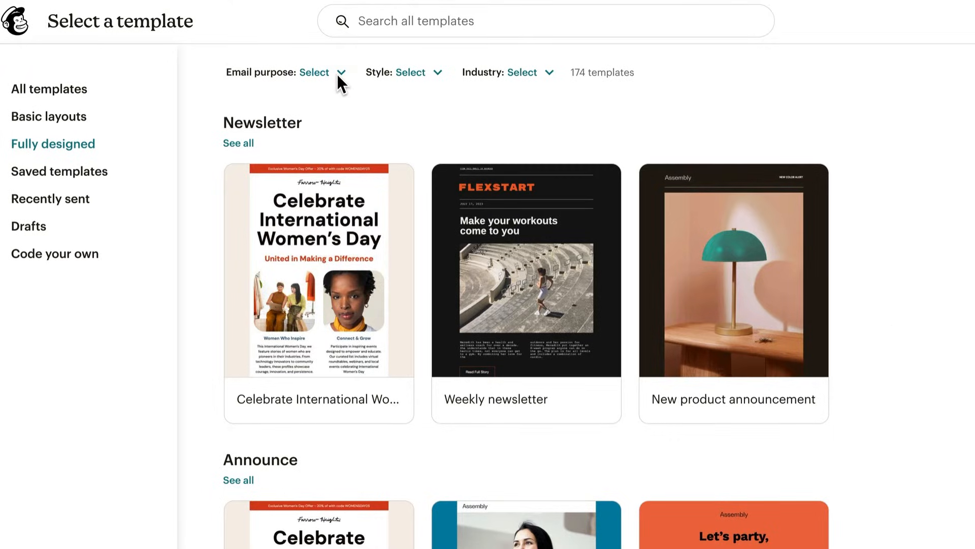
{"action": "left_click", "coordinate": [405, 72]}
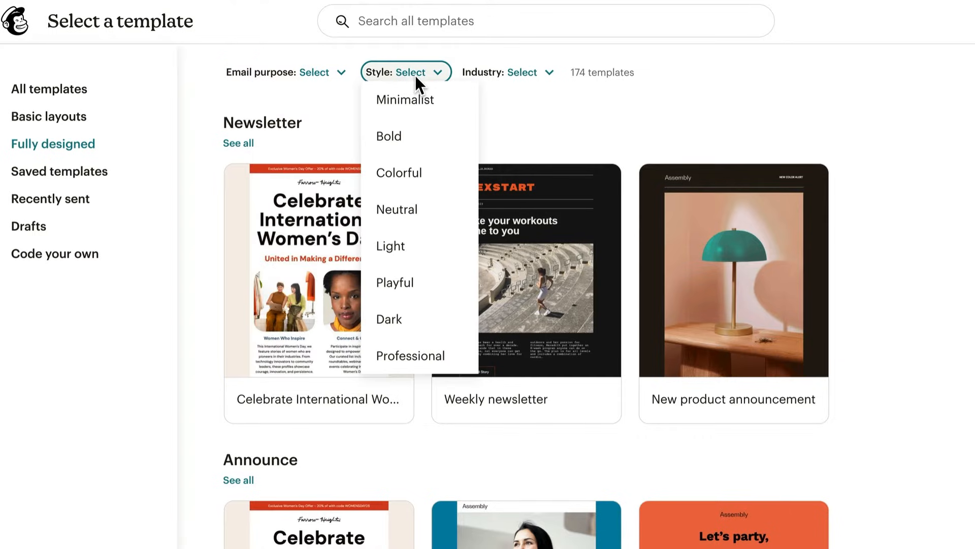
{"action": "left_click", "coordinate": [510, 72]}
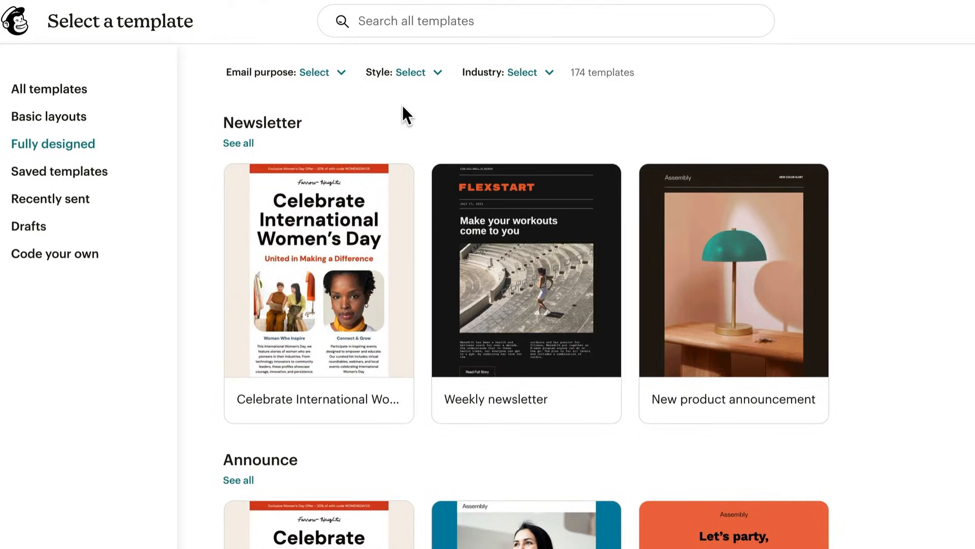
{"action": "mouse_move", "coordinate": [50, 198]}
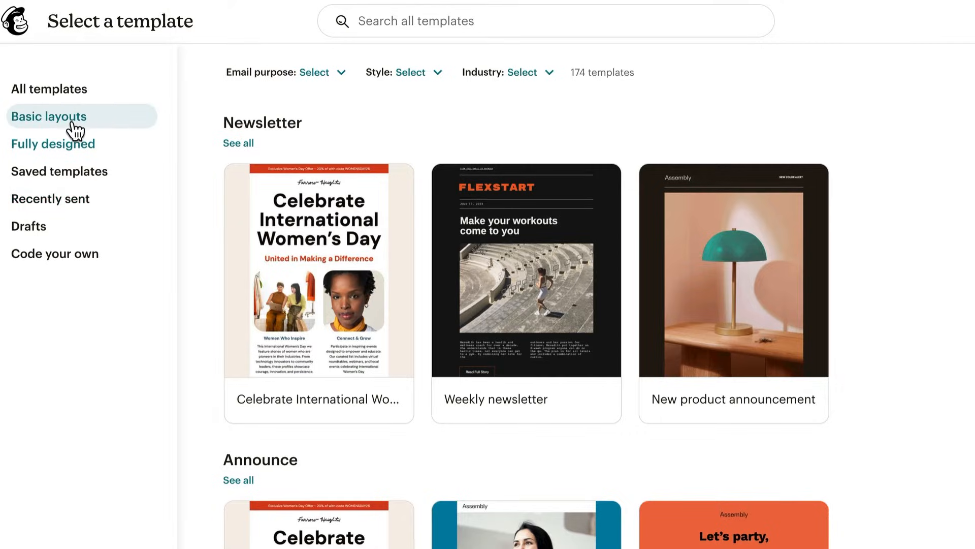
{"action": "left_click", "coordinate": [49, 117]}
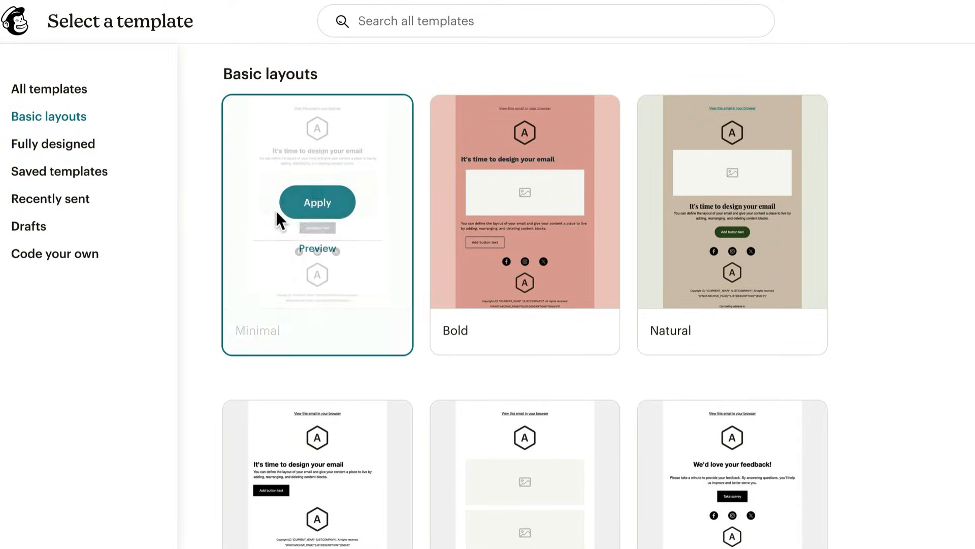
- Apply the Minimal layout and view the Save and exit options
{"action": "left_click", "coordinate": [316, 201]}
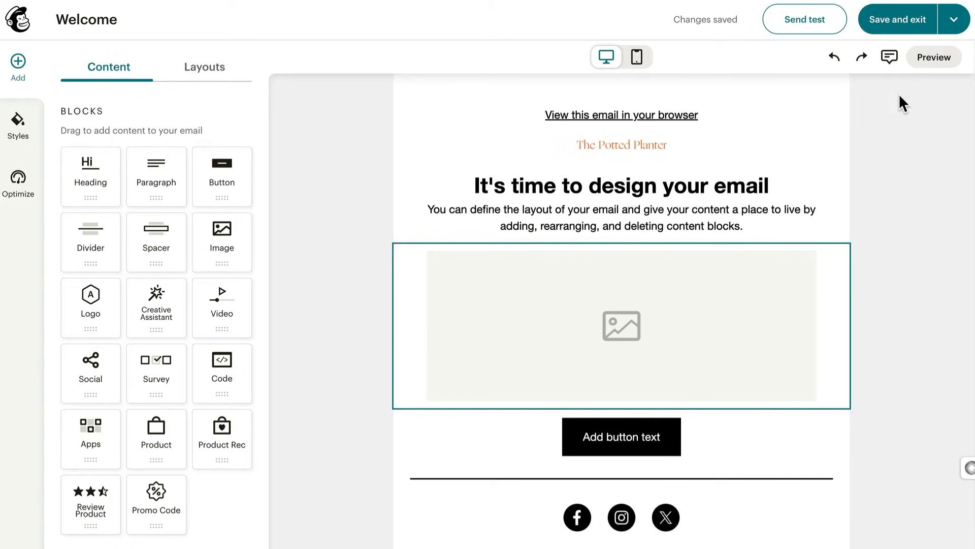
{"action": "left_click", "coordinate": [957, 19]}
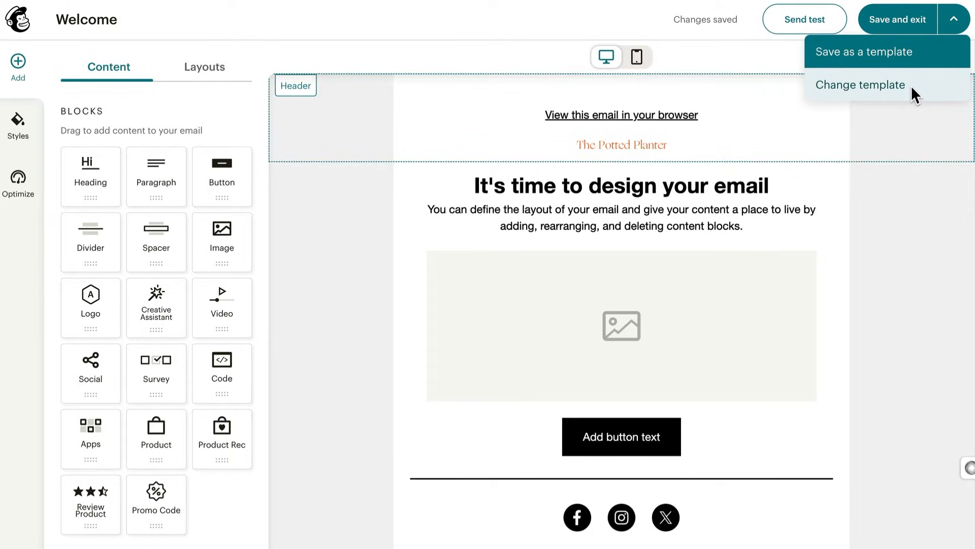
- Send to The Potted Planter audience, personalizing the To field with first and last names
{"action": "left_click", "coordinate": [898, 19]}
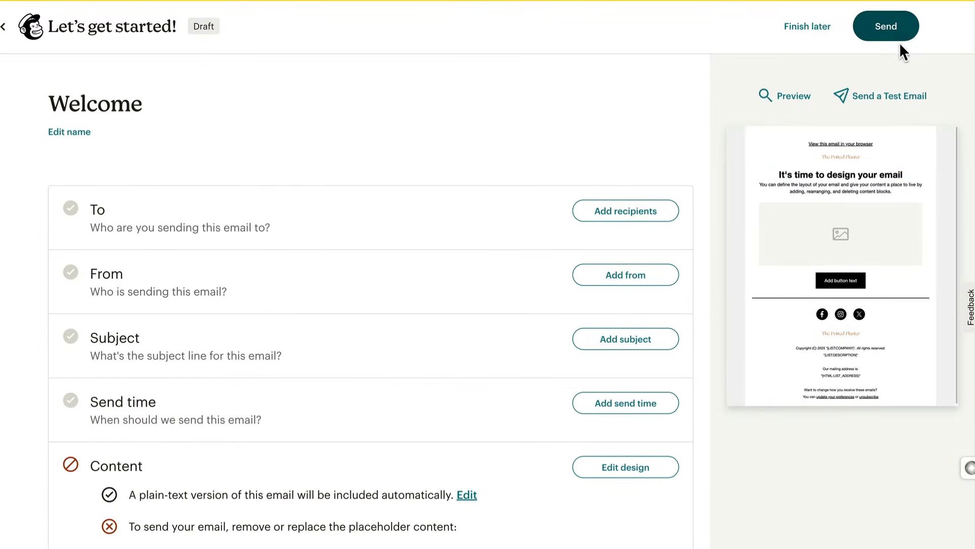
{"action": "left_click", "coordinate": [626, 210]}
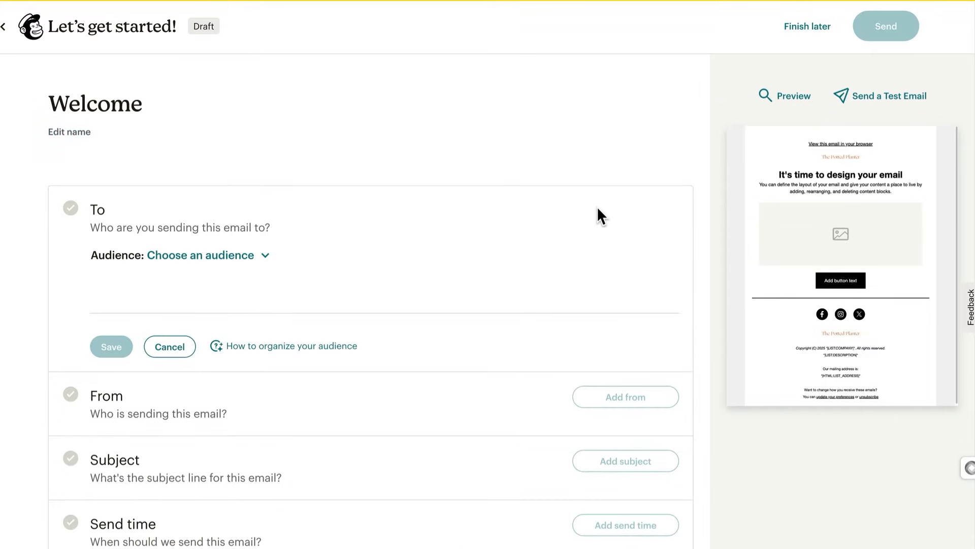
{"action": "left_click", "coordinate": [201, 255]}
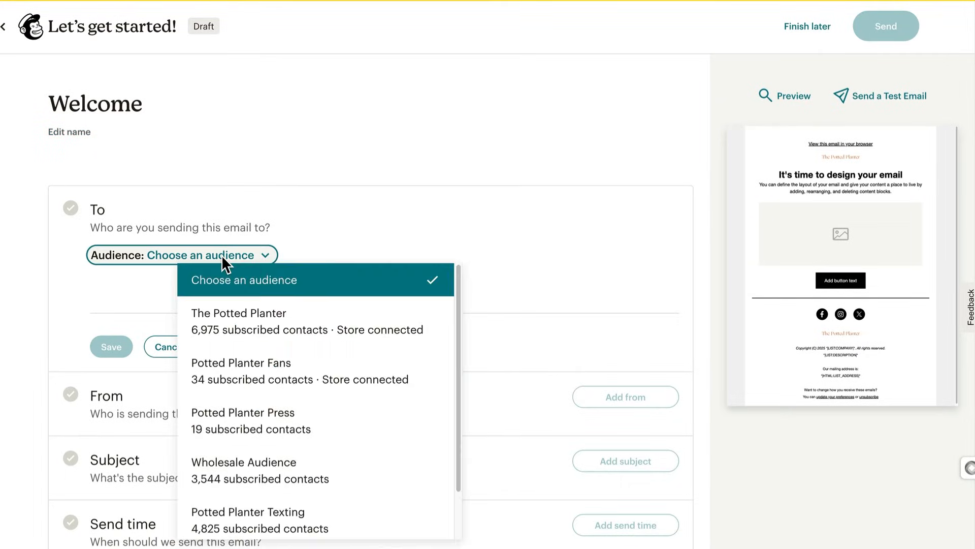
{"action": "left_click", "coordinate": [238, 313]}
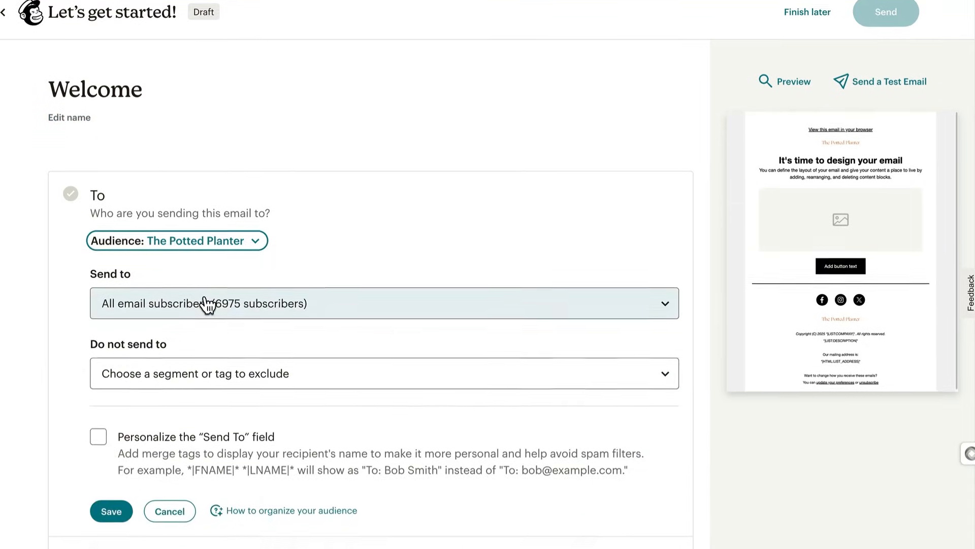
{"action": "scroll", "scroll_direction": "down", "scroll_amount": 3}
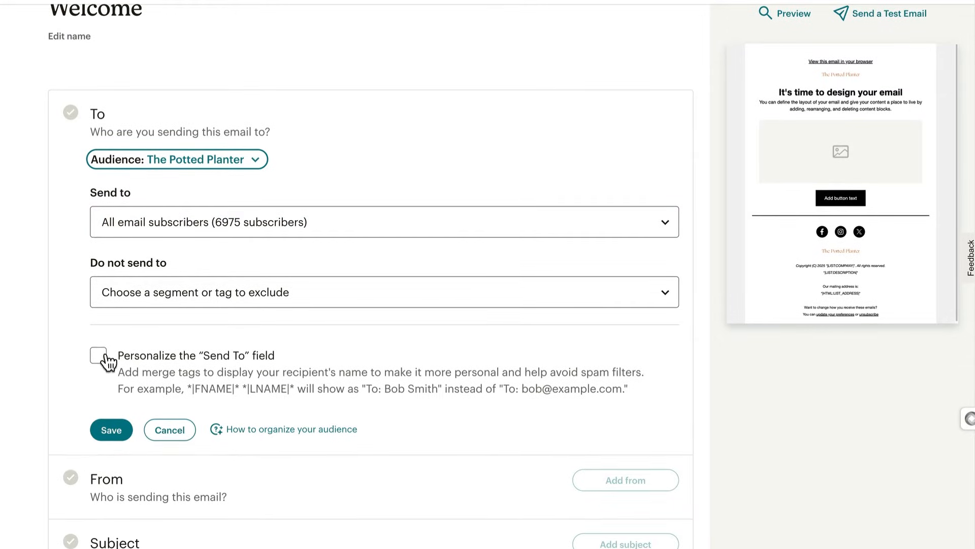
{"action": "left_click", "coordinate": [99, 355]}
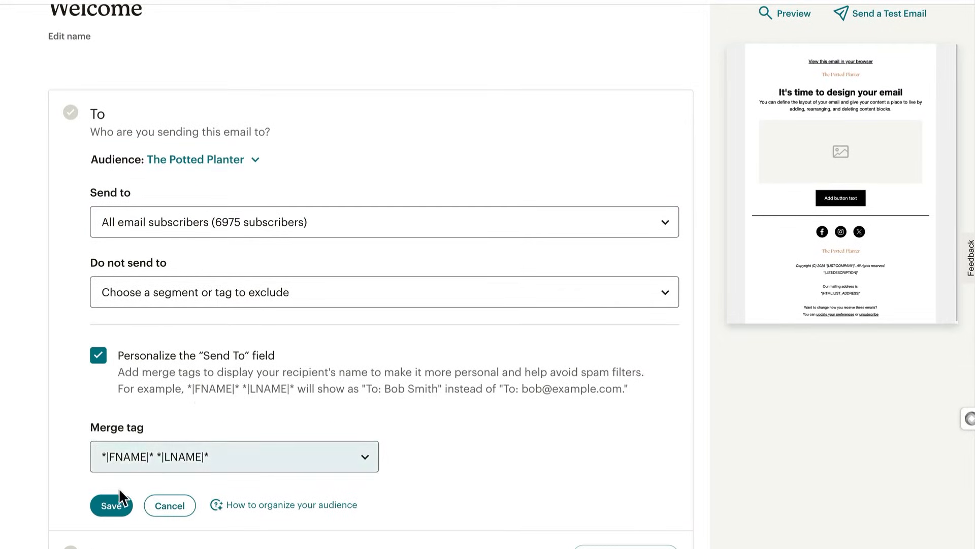
{"action": "left_click", "coordinate": [111, 505]}
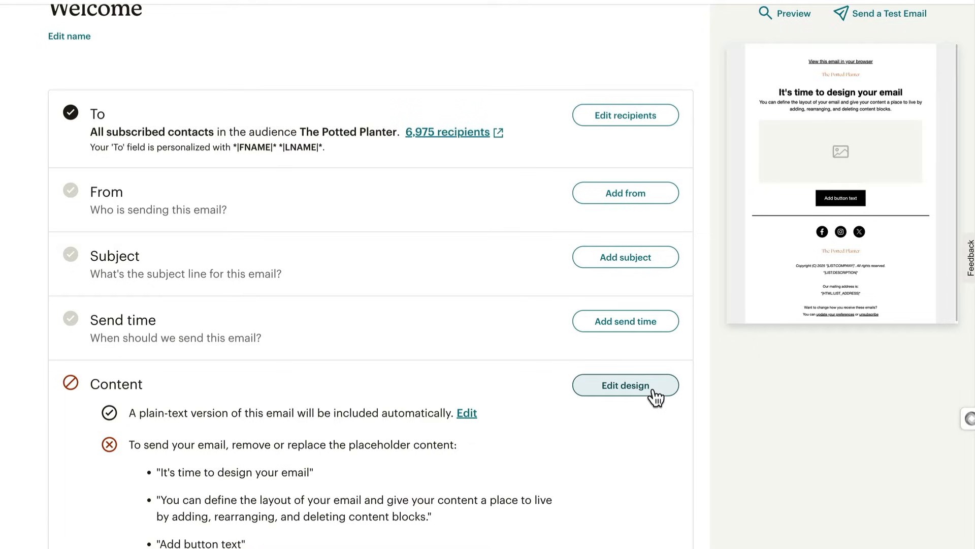
- Return to the design editor, browse column layouts, then go back to content blocks
{"action": "left_click", "coordinate": [625, 385]}
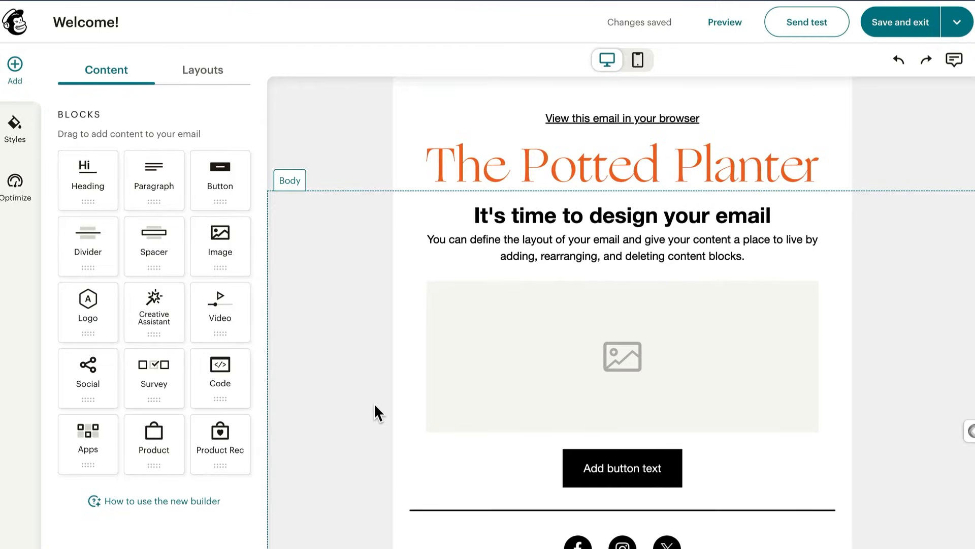
{"action": "left_click", "coordinate": [202, 69]}
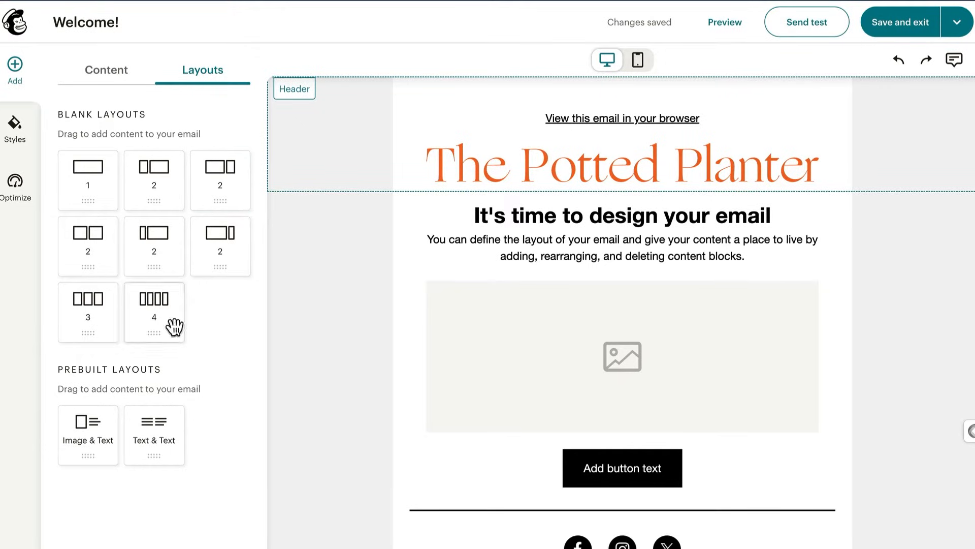
{"action": "mouse_move", "coordinate": [236, 361]}
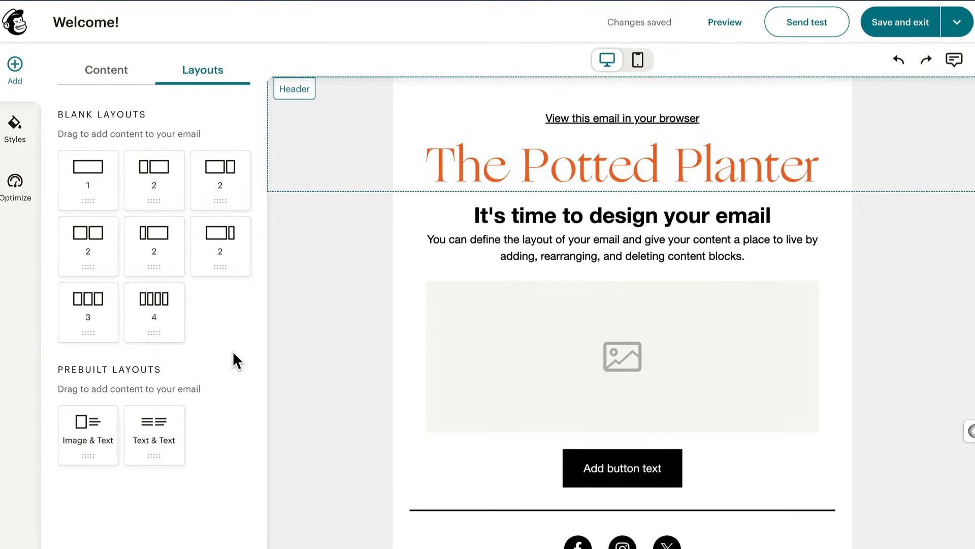
{"action": "left_click", "coordinate": [108, 70]}
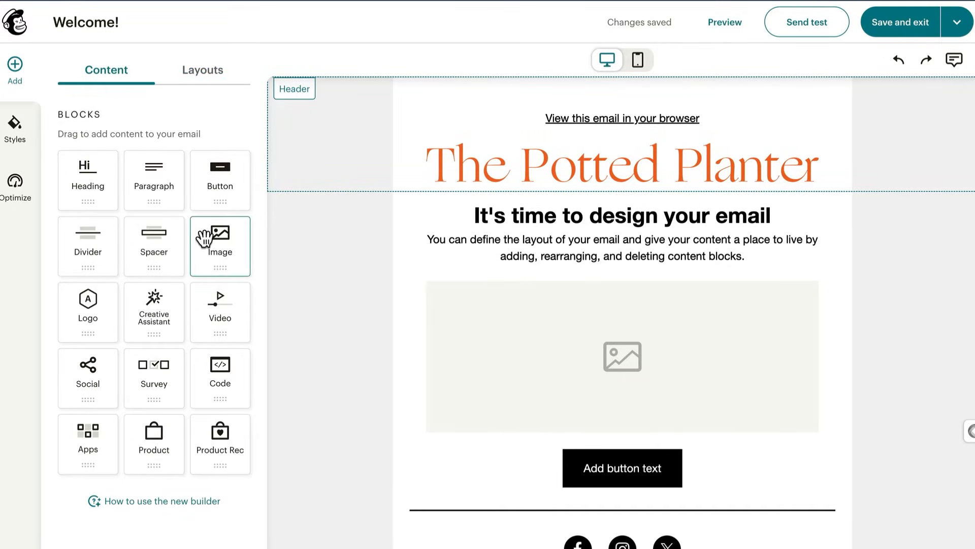
{"action": "mouse_move", "coordinate": [219, 255]}
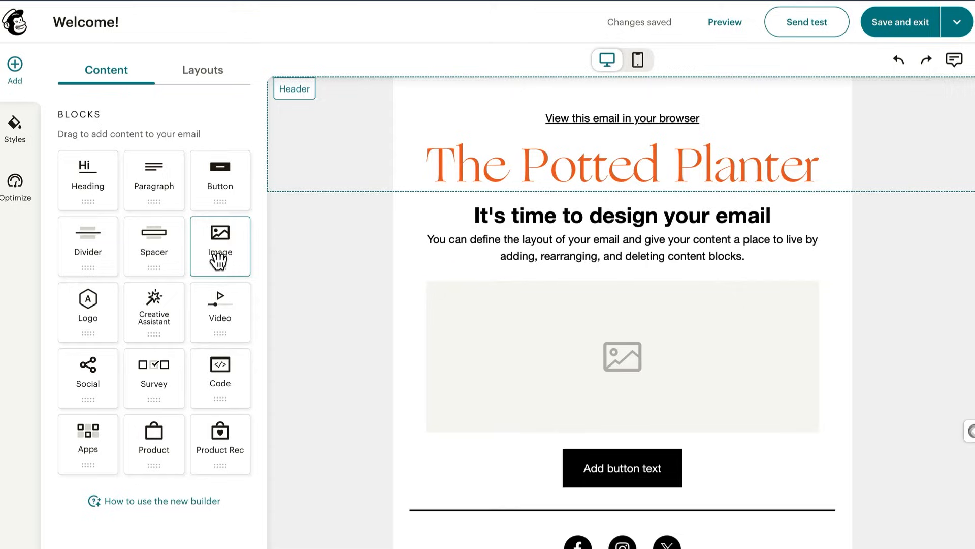
- Add an image block and insert the potted plant photo from Uploads
{"action": "left_click_drag", "start_coordinate": [220, 246], "coordinate": [421, 255]}
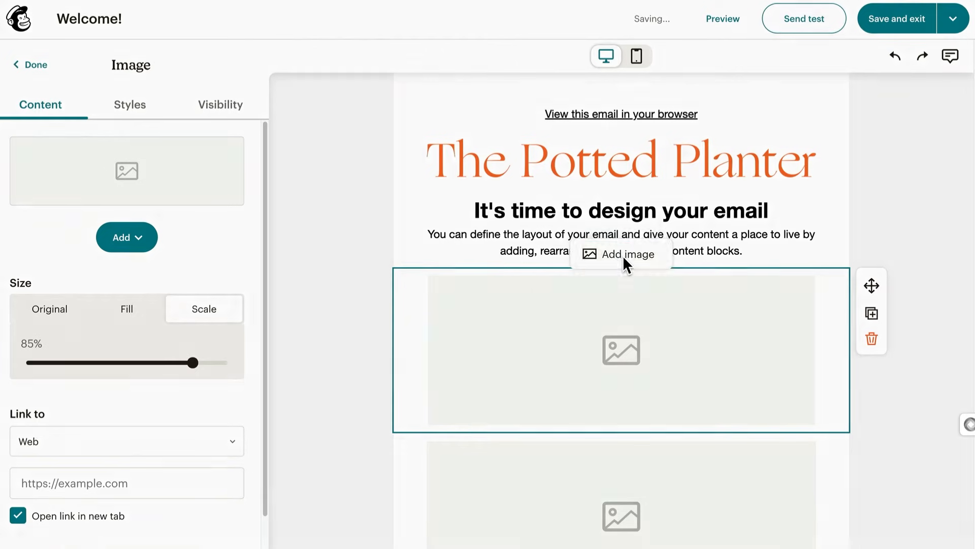
{"action": "left_click", "coordinate": [625, 254]}
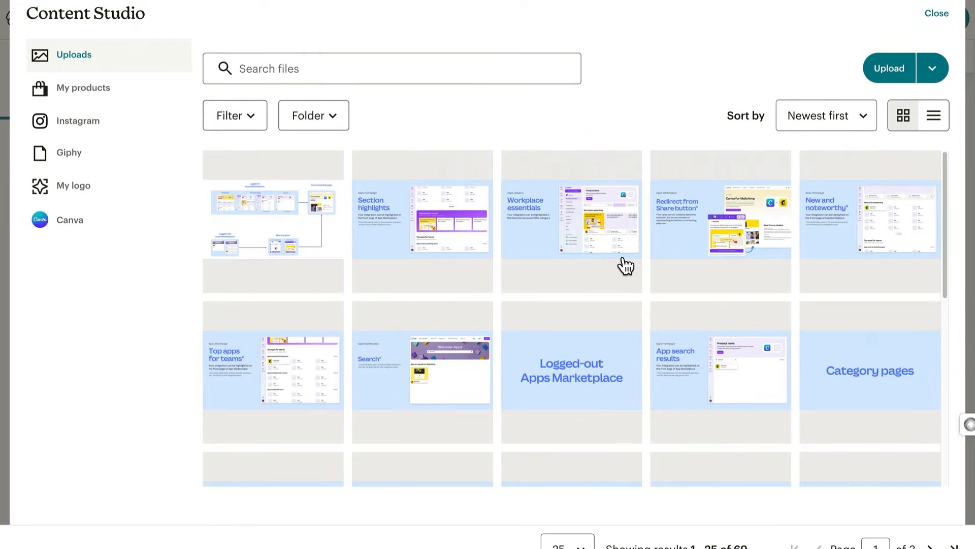
{"action": "mouse_move", "coordinate": [155, 68]}
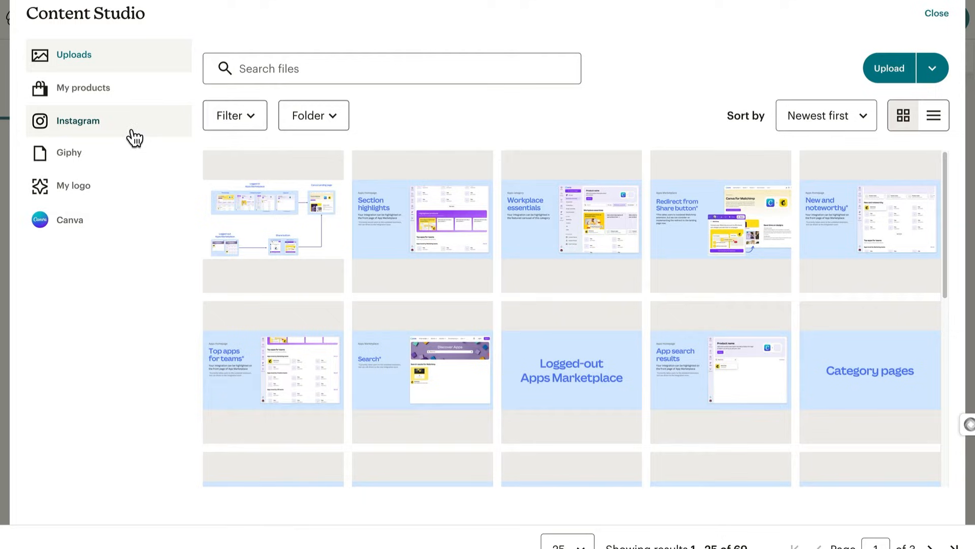
{"action": "mouse_move", "coordinate": [120, 225]}
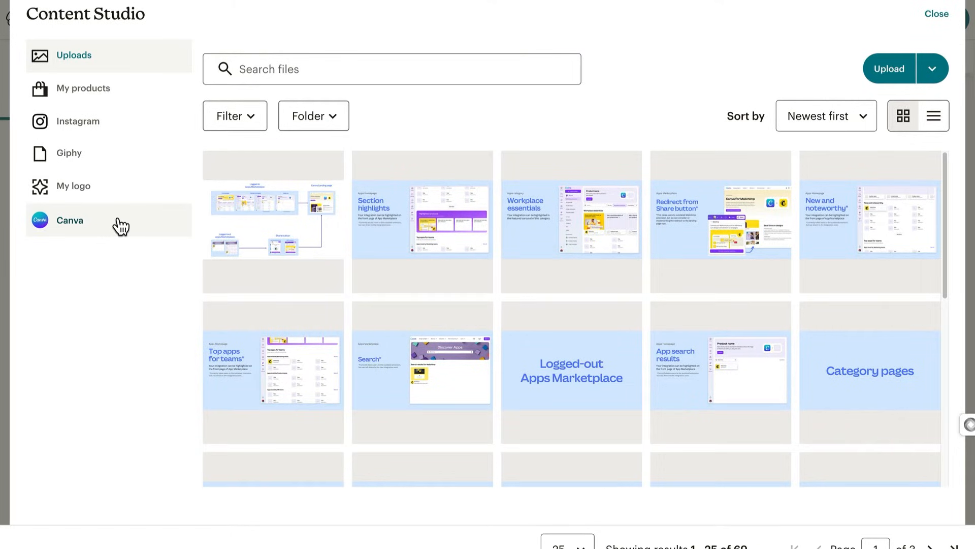
{"action": "scroll", "scroll_direction": "down", "scroll_amount": 3}
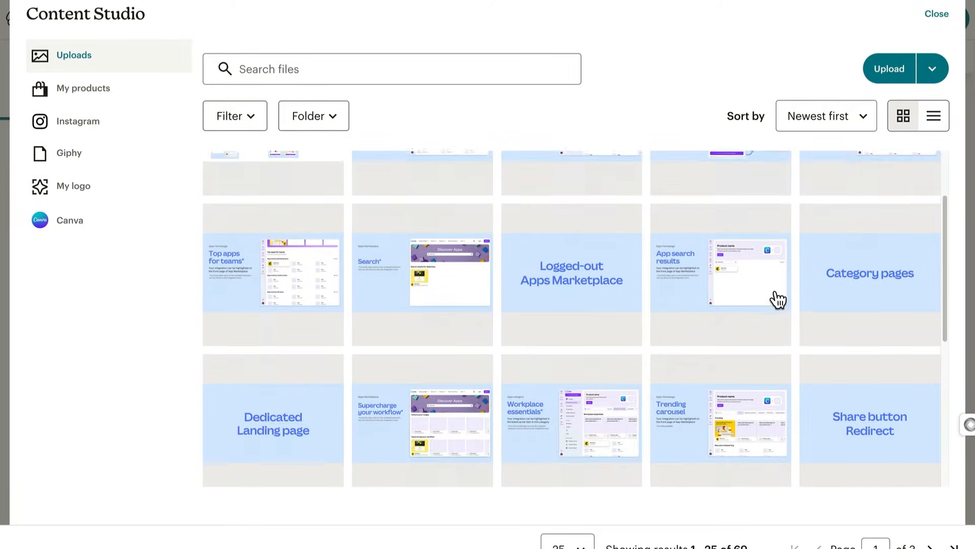
{"action": "left_click", "coordinate": [422, 405]}
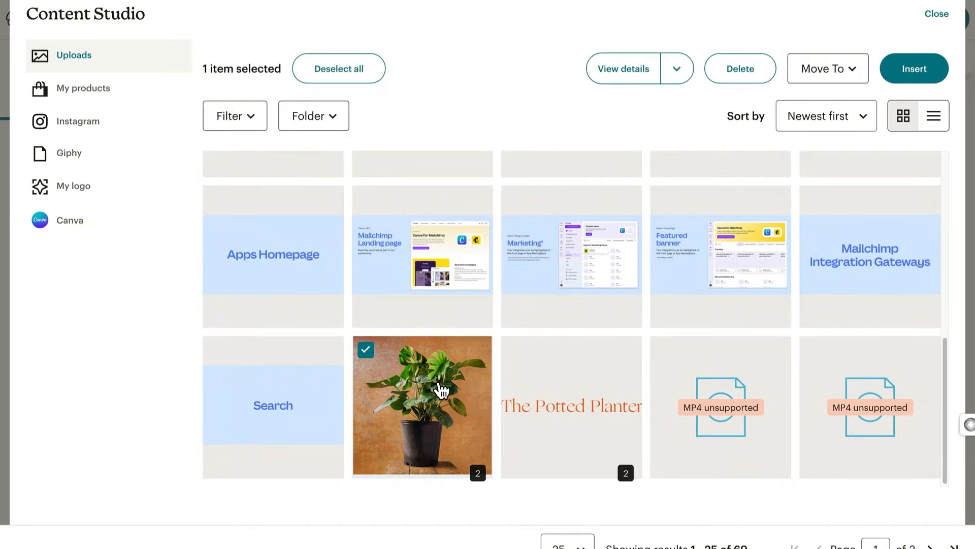
{"action": "left_click", "coordinate": [915, 68]}
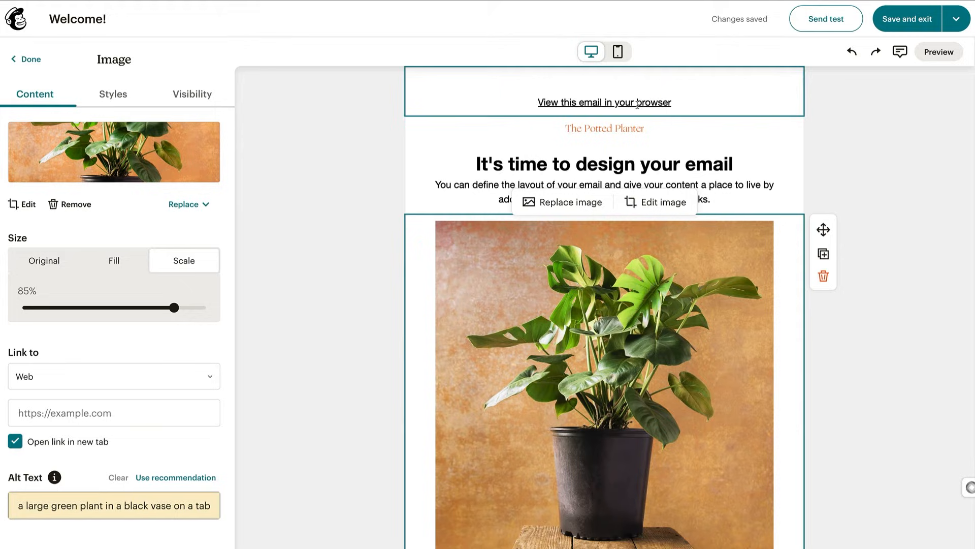
- Restrict the plant photo to Potted Planter Fans contacts tagged Farmer's Market
{"action": "left_click", "coordinate": [191, 94]}
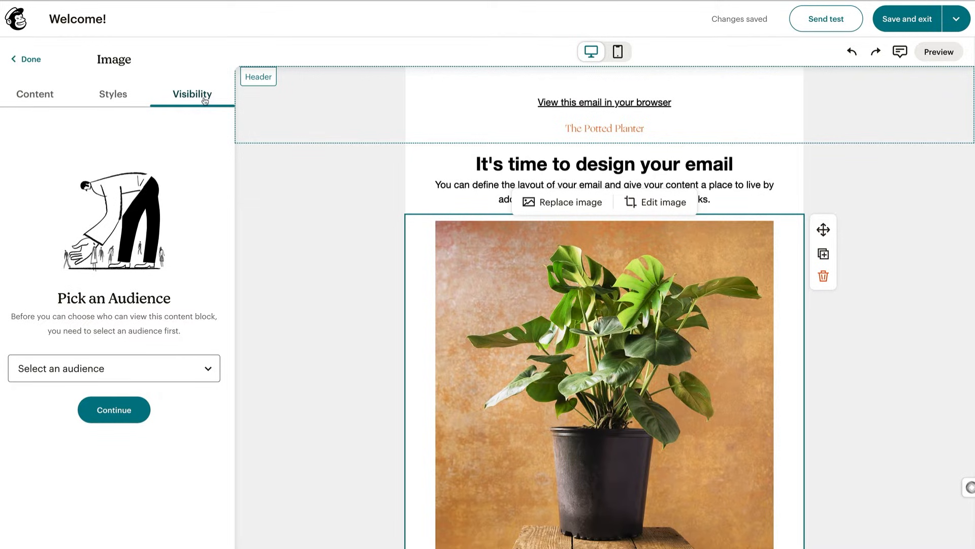
{"action": "left_click", "coordinate": [113, 367]}
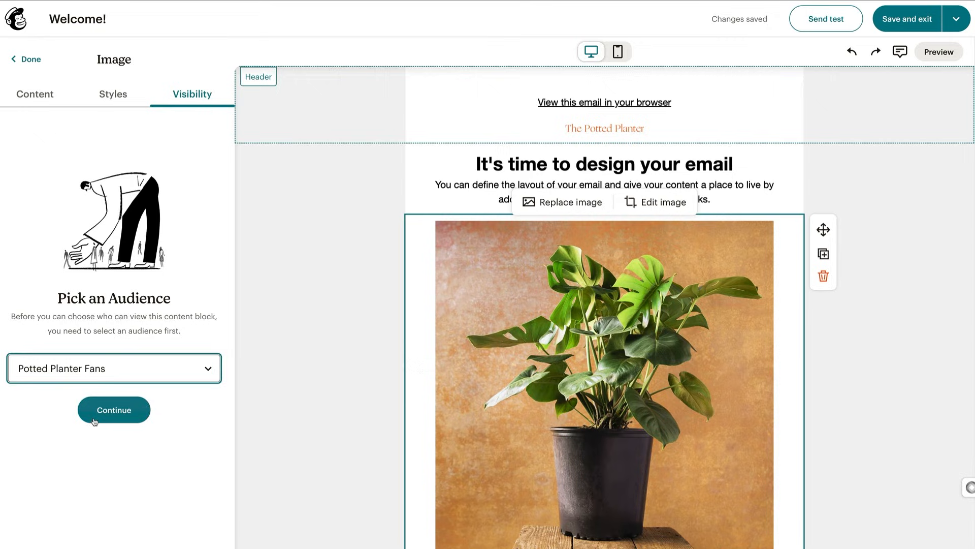
{"action": "left_click", "coordinate": [114, 409]}
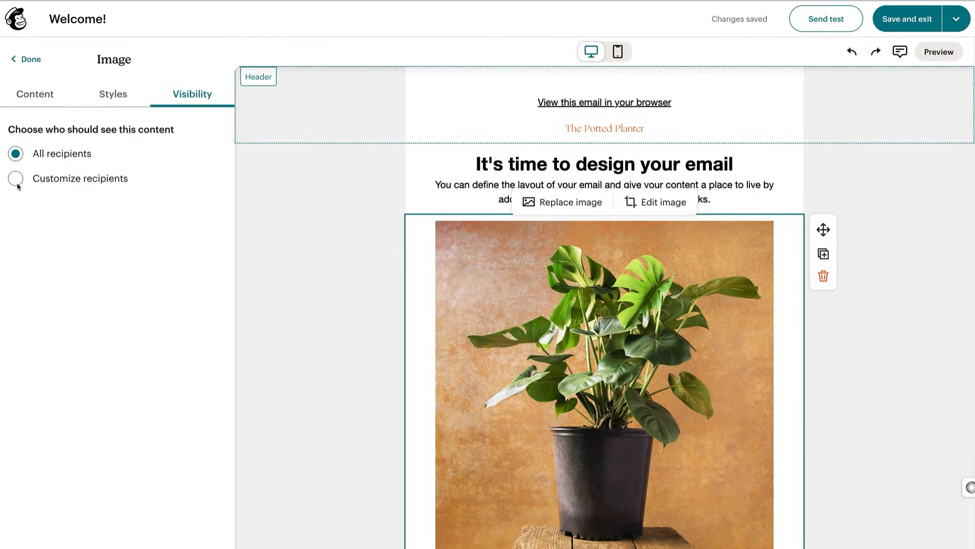
{"action": "left_click", "coordinate": [14, 179]}
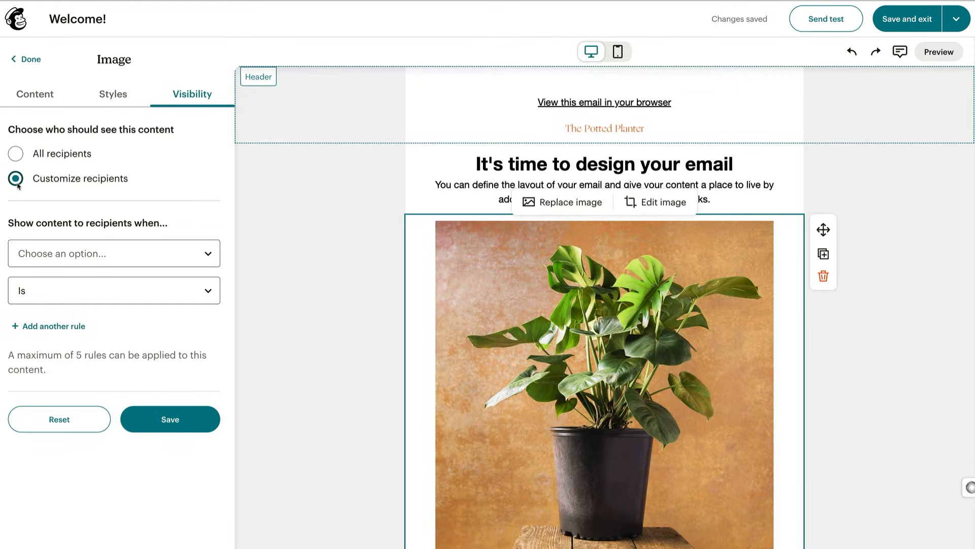
{"action": "left_click", "coordinate": [113, 253]}
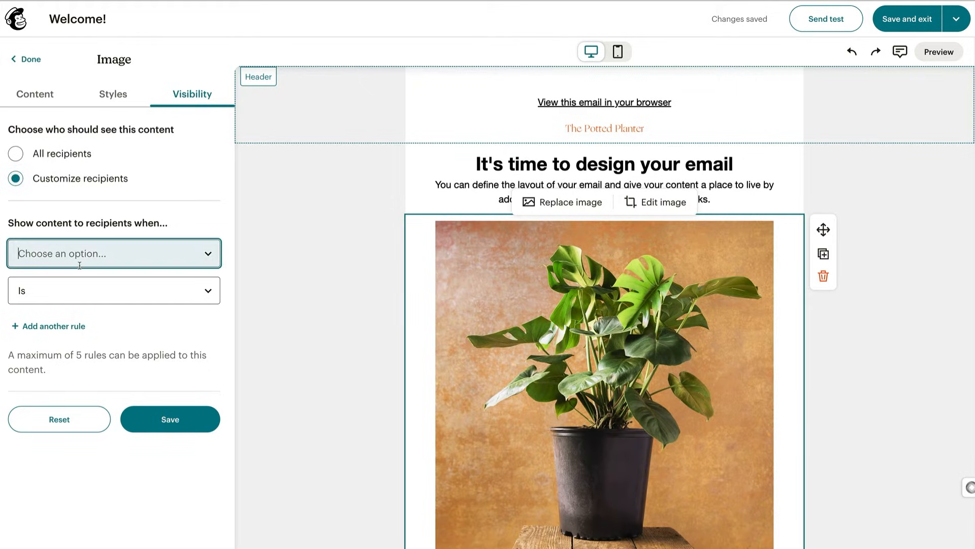
{"action": "left_click", "coordinate": [114, 253]}
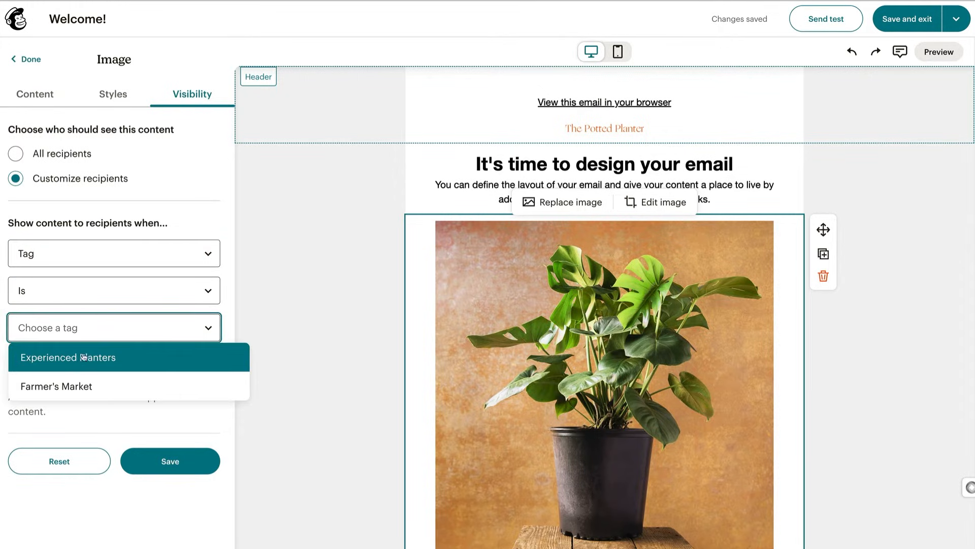
{"action": "left_click", "coordinate": [56, 386]}
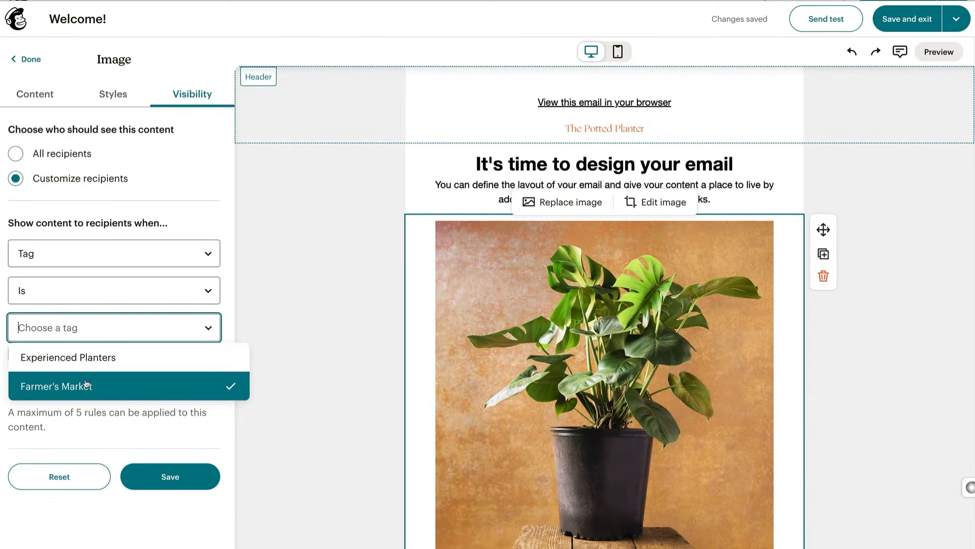
{"action": "mouse_move", "coordinate": [124, 447]}
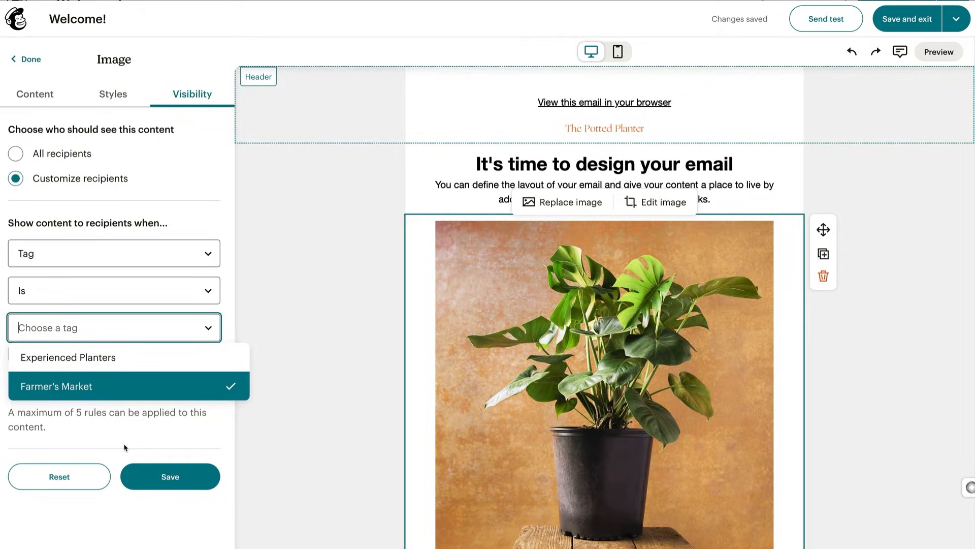
{"action": "left_click", "coordinate": [30, 59]}
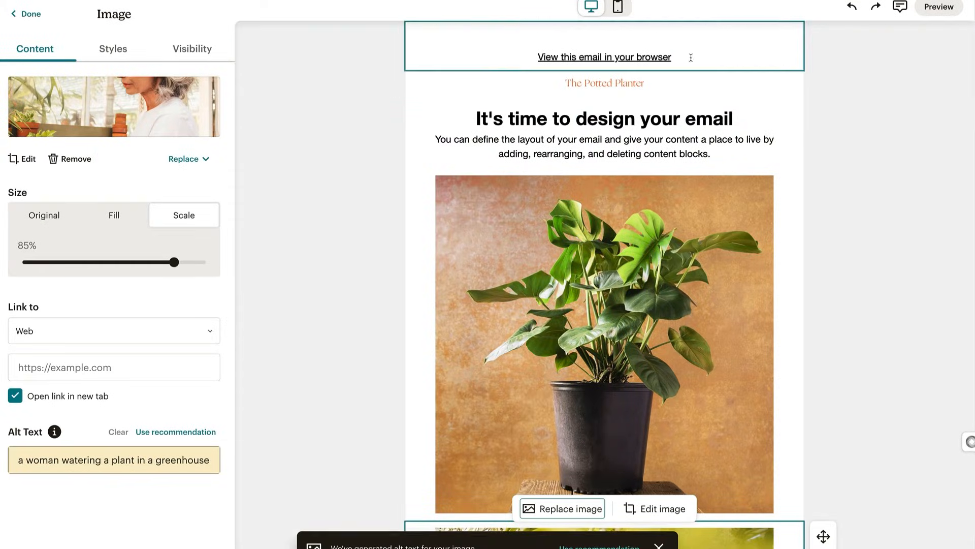
- Limit the greenhouse watering photo to contacts tagged Experienced Planters
{"action": "left_click", "coordinate": [192, 49]}
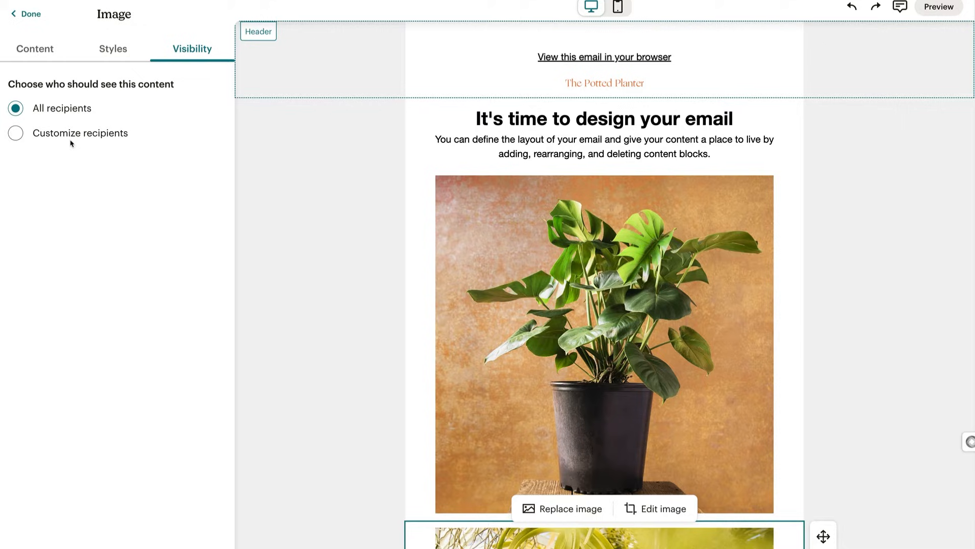
{"action": "left_click", "coordinate": [14, 133]}
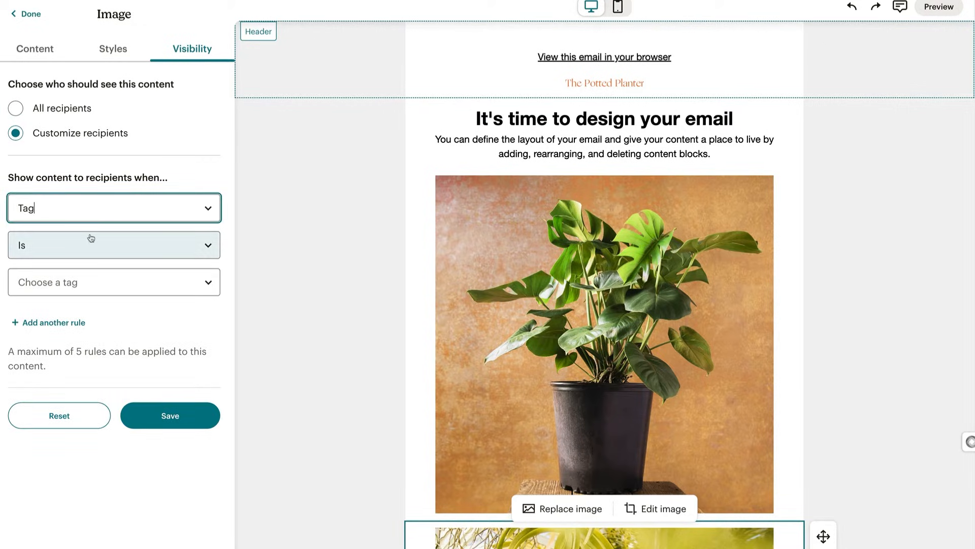
{"action": "left_click", "coordinate": [114, 282]}
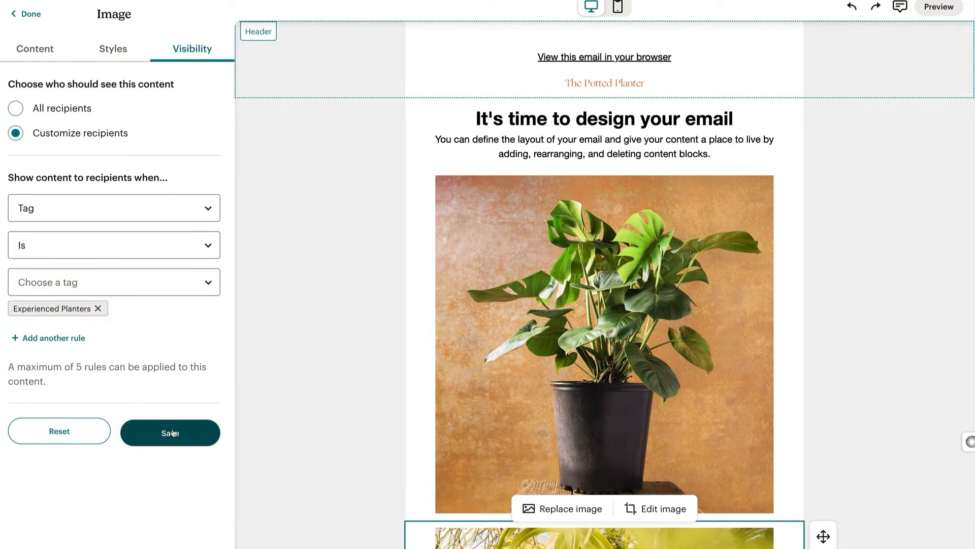
{"action": "left_click", "coordinate": [169, 431]}
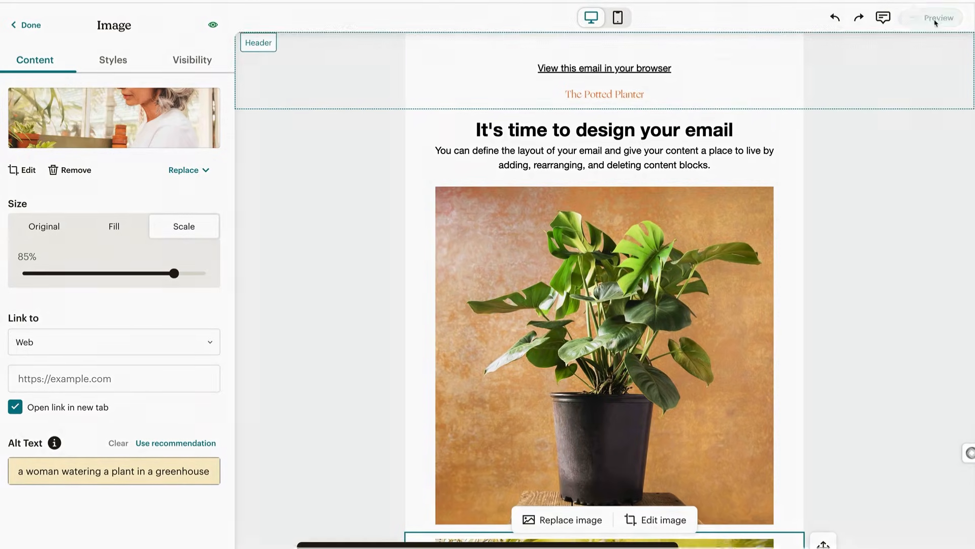
- Preview with live merge tag info, cycling through recipients to compare their photos
{"action": "left_click", "coordinate": [938, 18]}
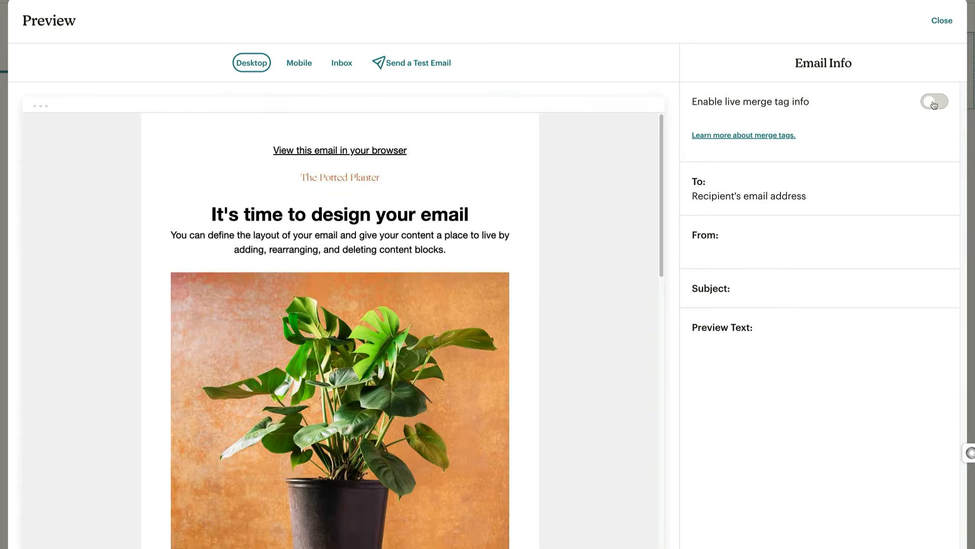
{"action": "left_click", "coordinate": [934, 102]}
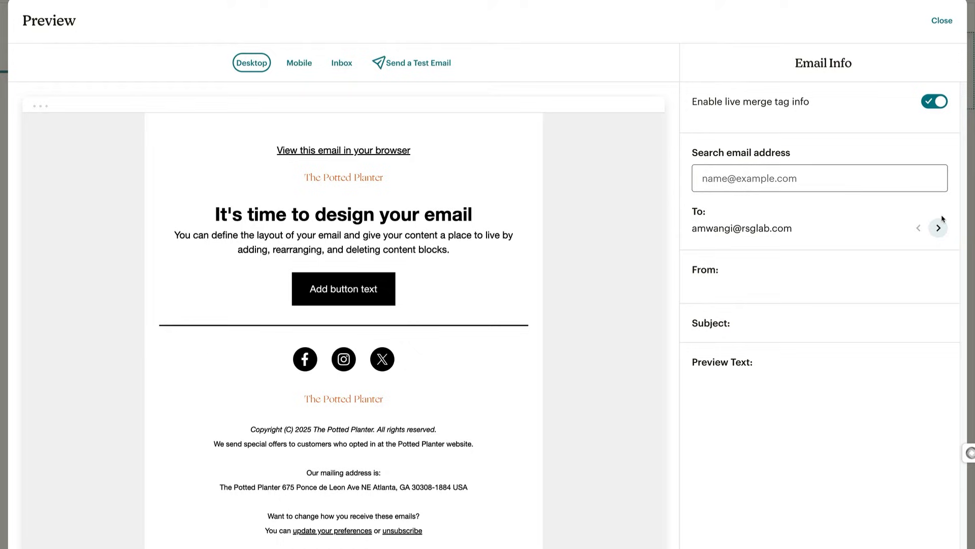
{"action": "left_click", "coordinate": [939, 227]}
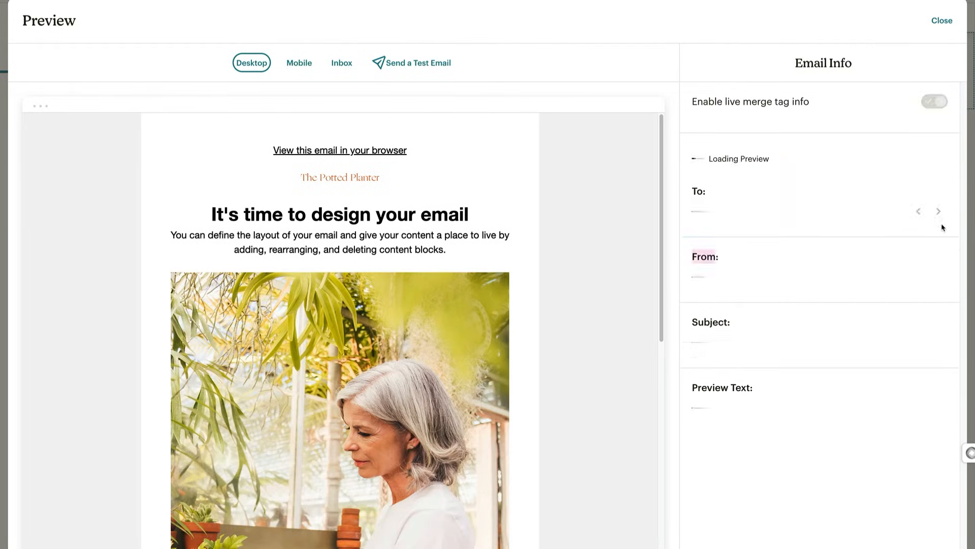
{"action": "left_click", "coordinate": [934, 102]}
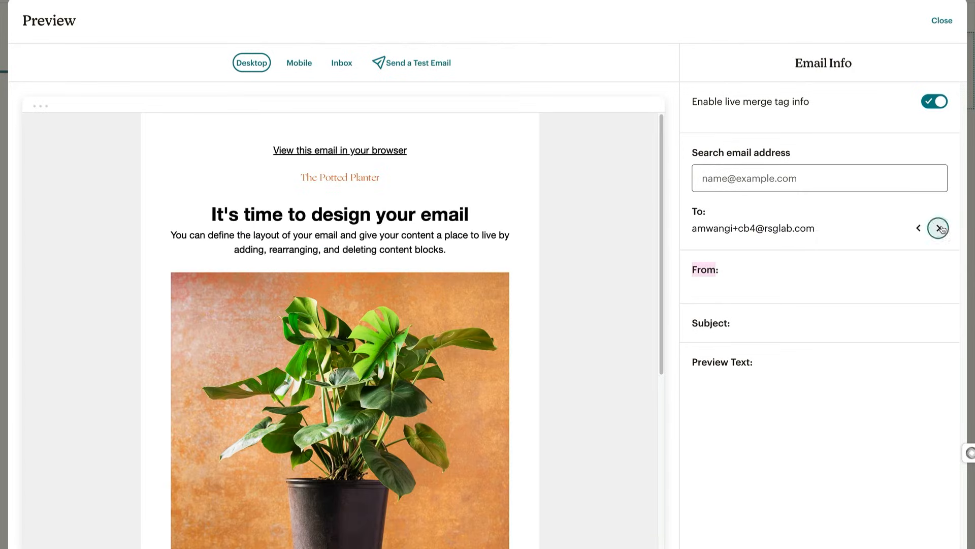
{"action": "left_click", "coordinate": [939, 228]}
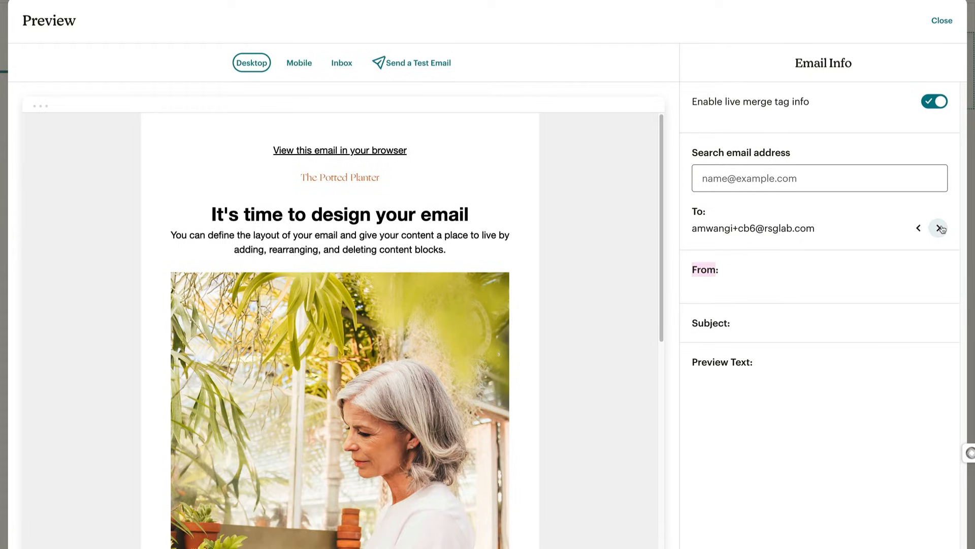
{"action": "left_click", "coordinate": [940, 228]}
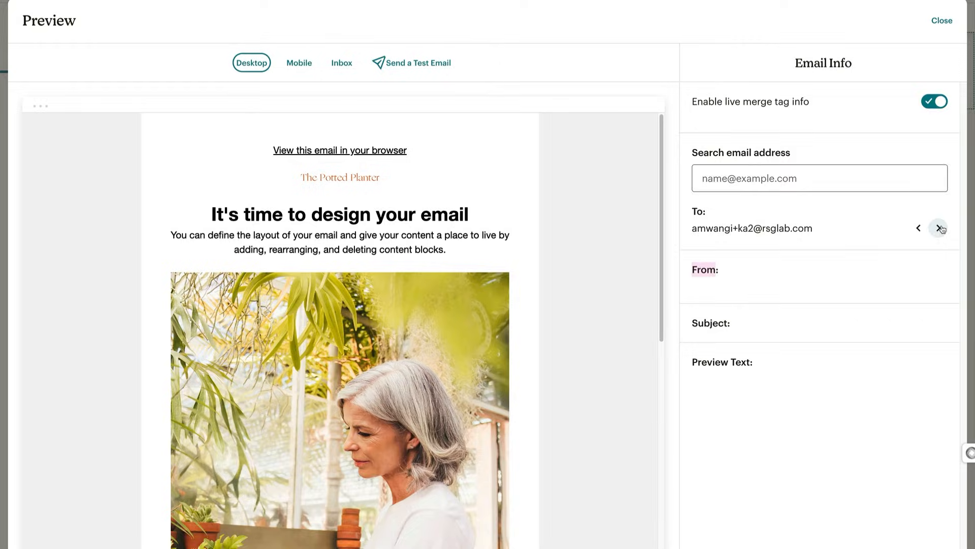
{"action": "left_click", "coordinate": [939, 228]}
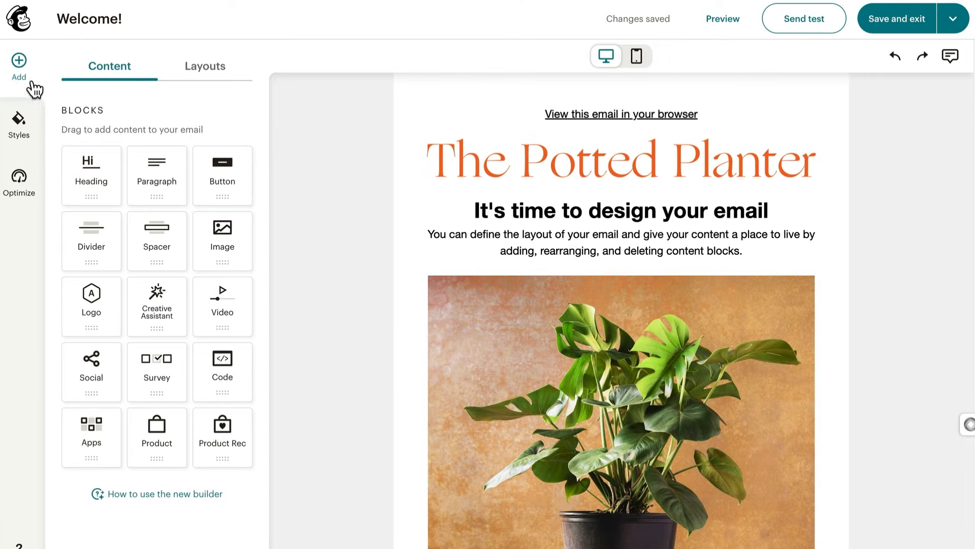
{"action": "mouse_move", "coordinate": [222, 371]}
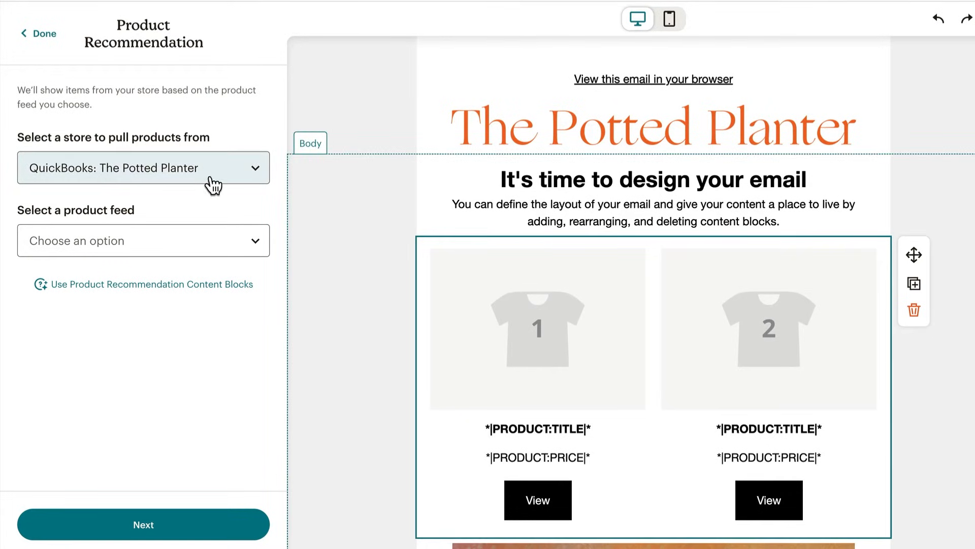
- Open the product feed selector and choose to create a new product feed
{"action": "left_click", "coordinate": [143, 241]}
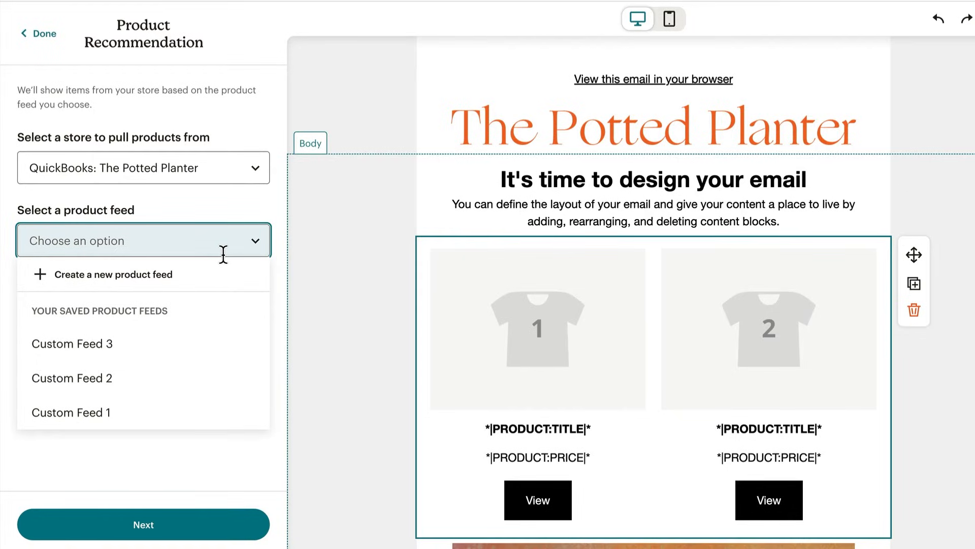
{"action": "left_click", "coordinate": [114, 275]}
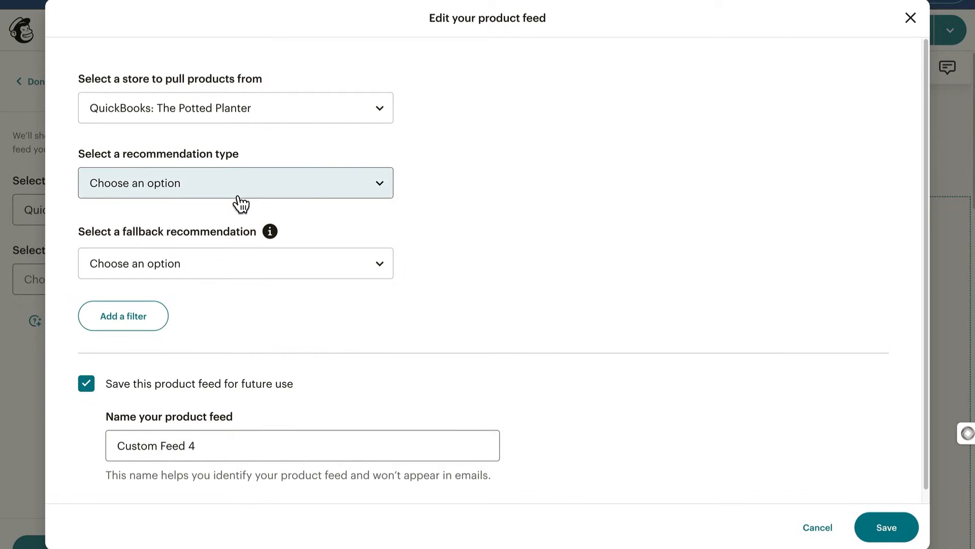
- Base the product feed on recently viewed products, falling back to Best sellers
{"action": "left_click", "coordinate": [236, 182]}
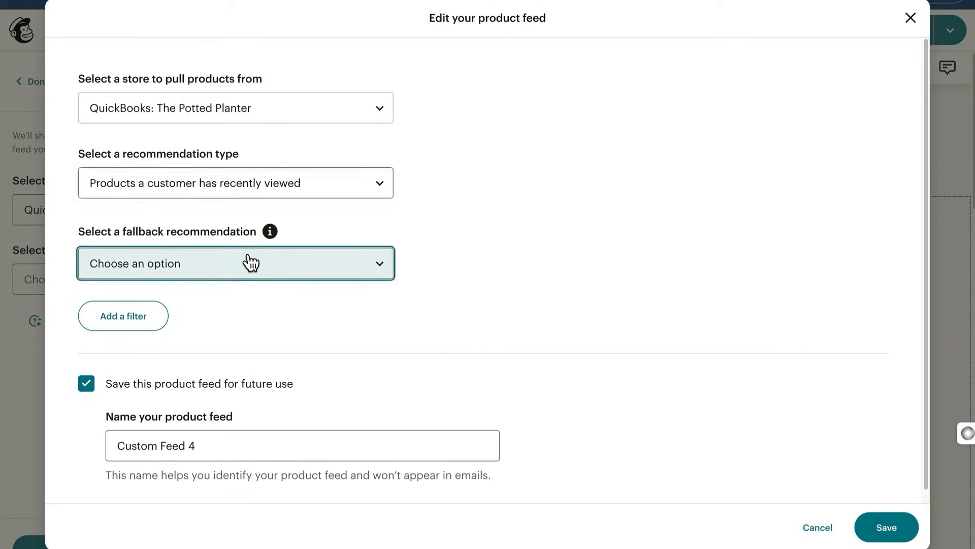
{"action": "left_click", "coordinate": [235, 263]}
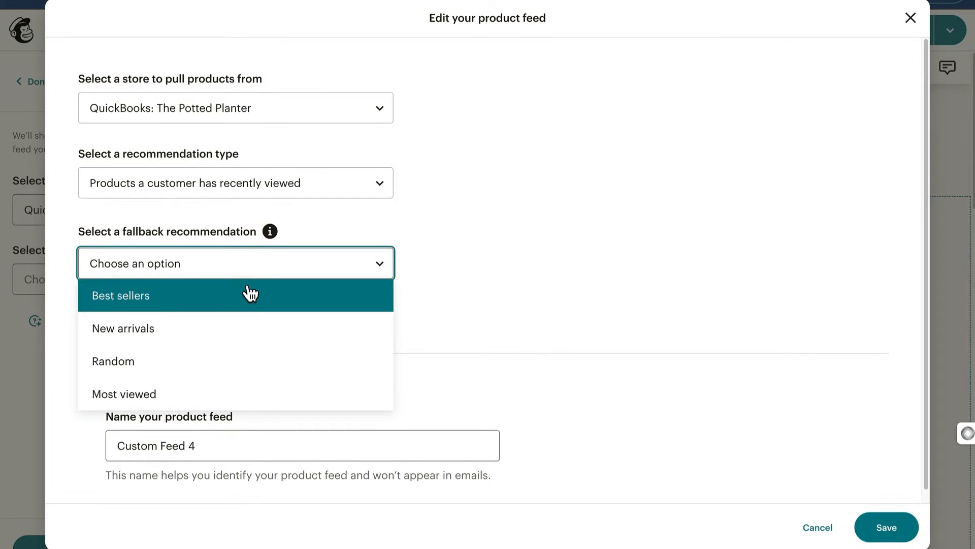
{"action": "left_click", "coordinate": [121, 295]}
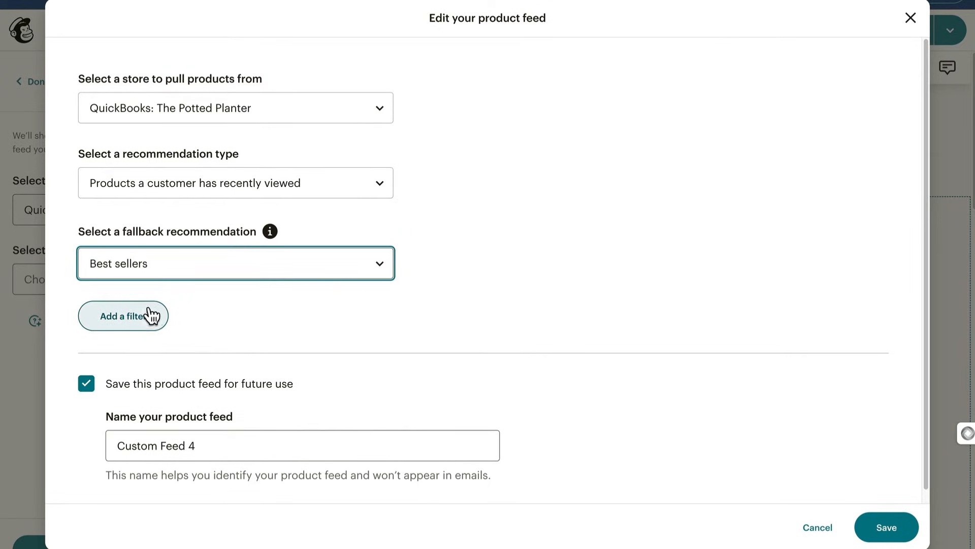
- Add an Inventory filter of 5 or more, name the feed 'Pla', and save it
{"action": "left_click", "coordinate": [122, 316]}
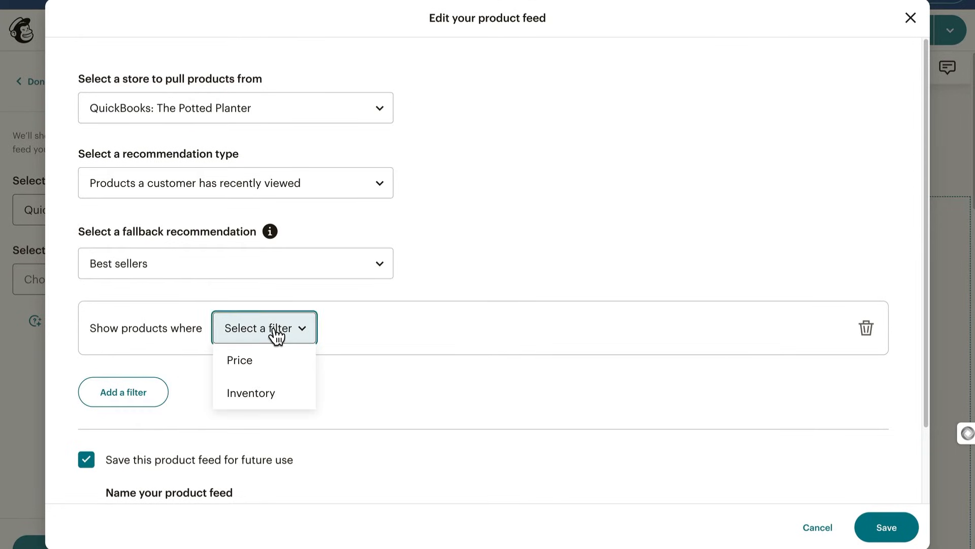
{"action": "left_click", "coordinate": [251, 392]}
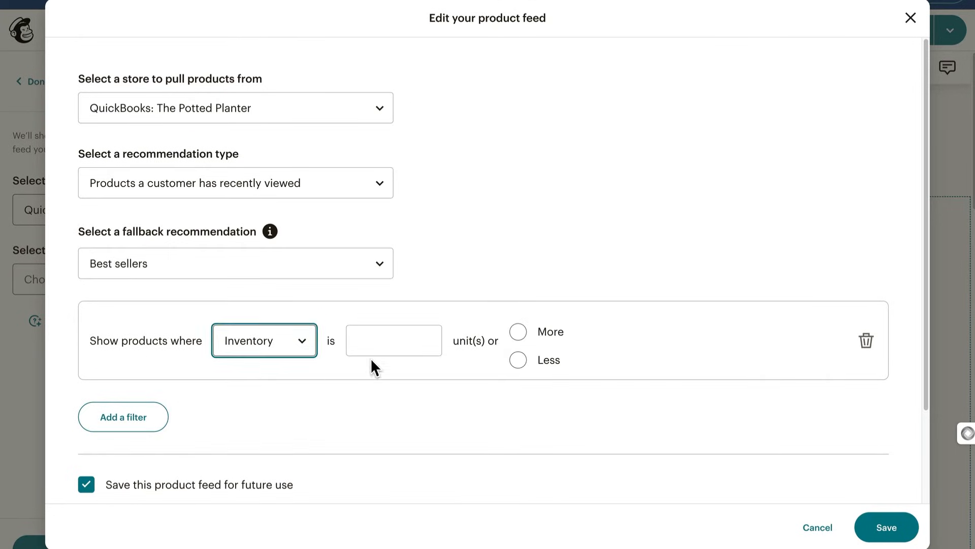
{"action": "type", "text": "5"}
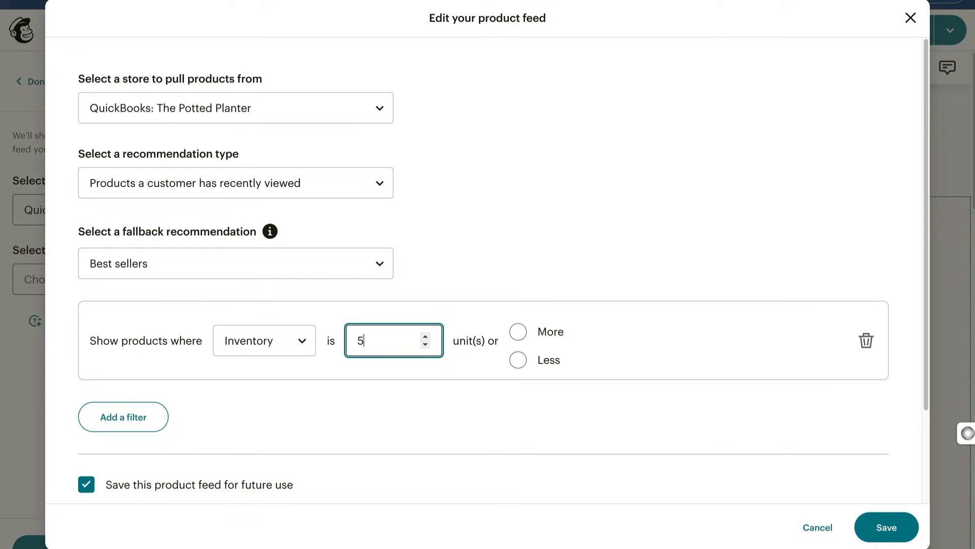
{"action": "left_click", "coordinate": [518, 331]}
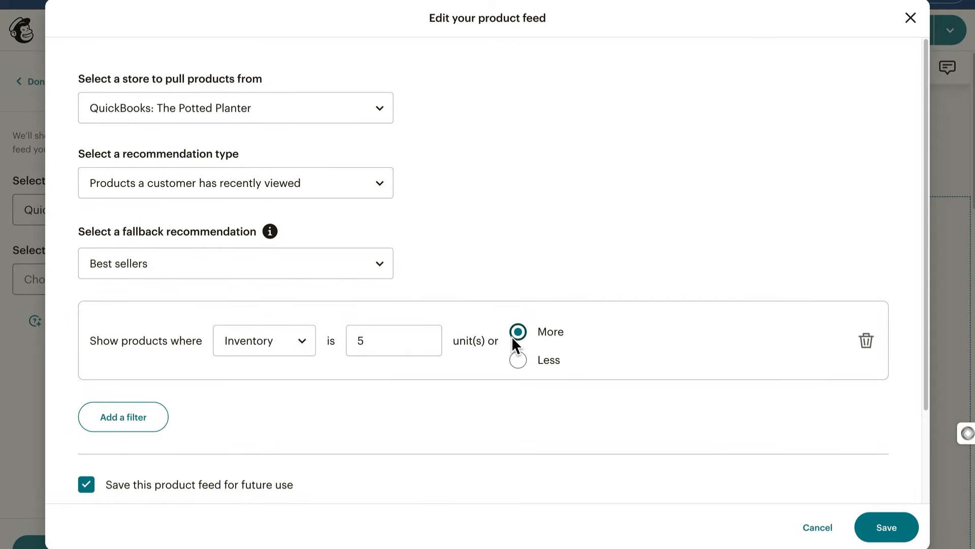
{"action": "type", "text": "Pla"}
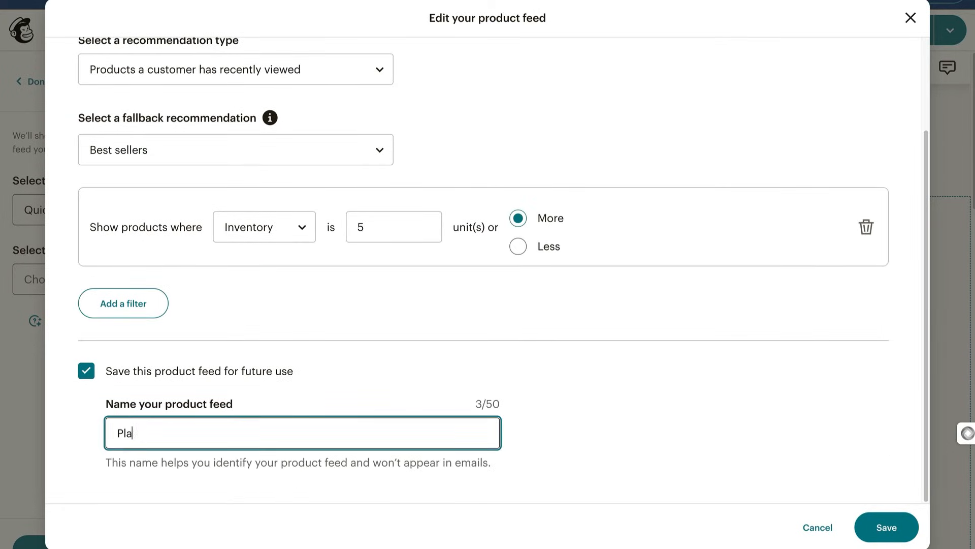
{"action": "left_click", "coordinate": [886, 527]}
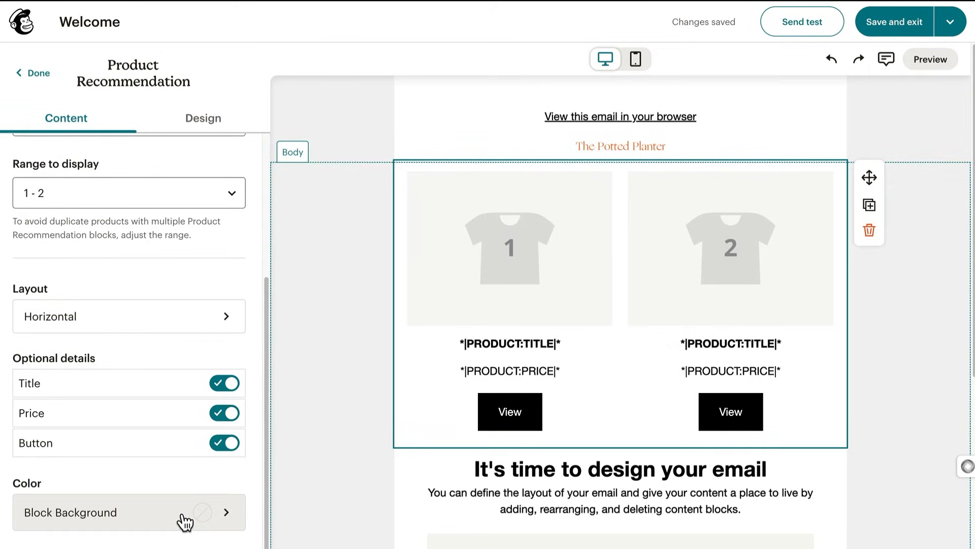
{"action": "mouse_move", "coordinate": [202, 118]}
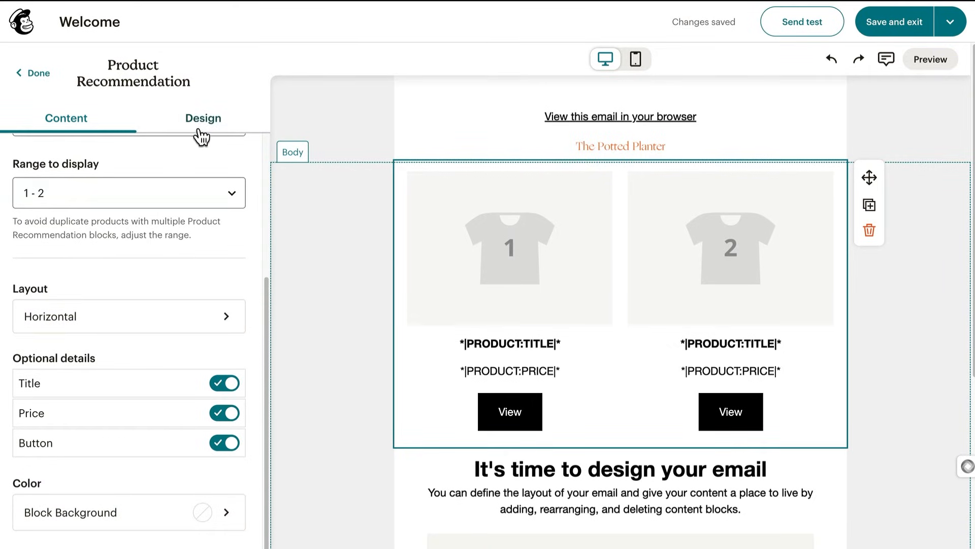
- Switch the product recommendation block to its Design options
{"action": "left_click", "coordinate": [203, 118]}
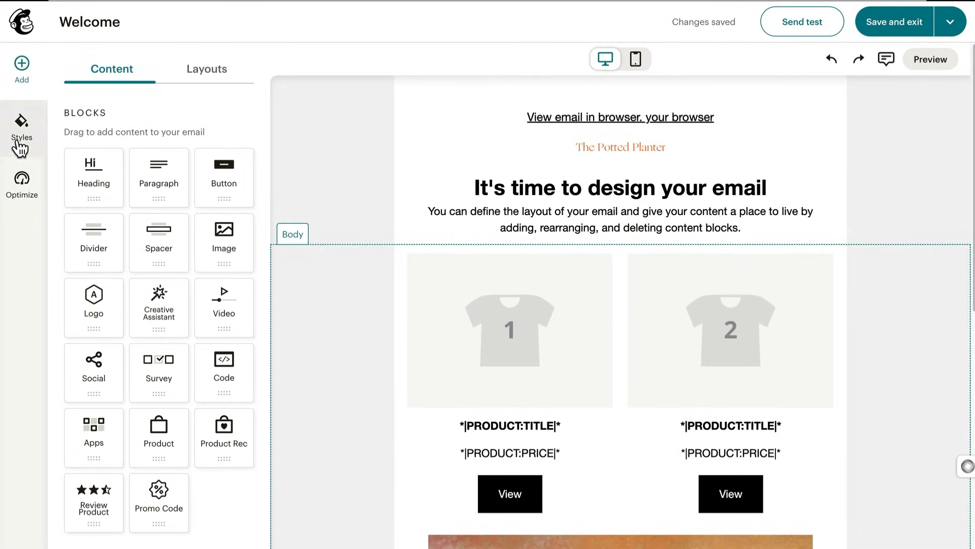
- Open the email-wide Styles and go to the Header section's style settings
{"action": "left_click", "coordinate": [21, 127]}
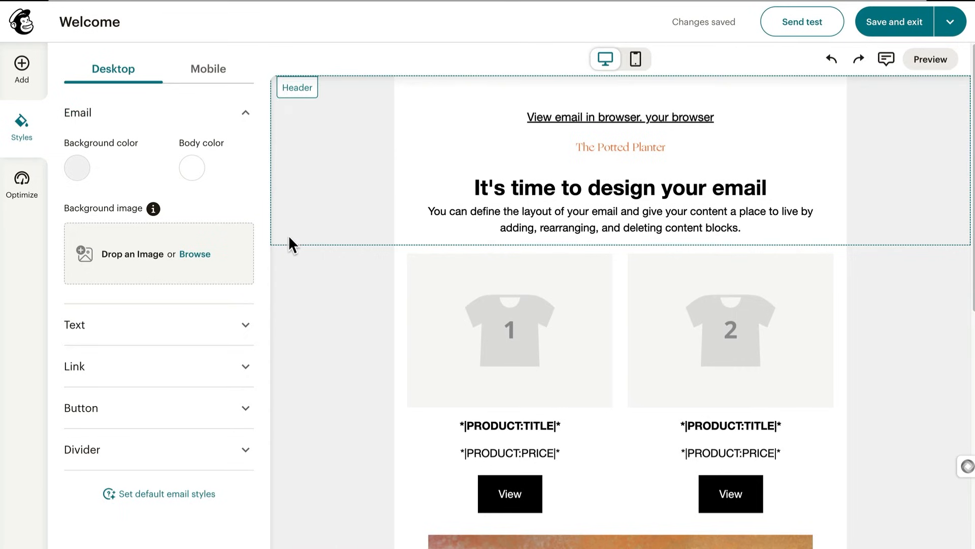
{"action": "scroll", "scroll_direction": "down", "scroll_amount": 3}
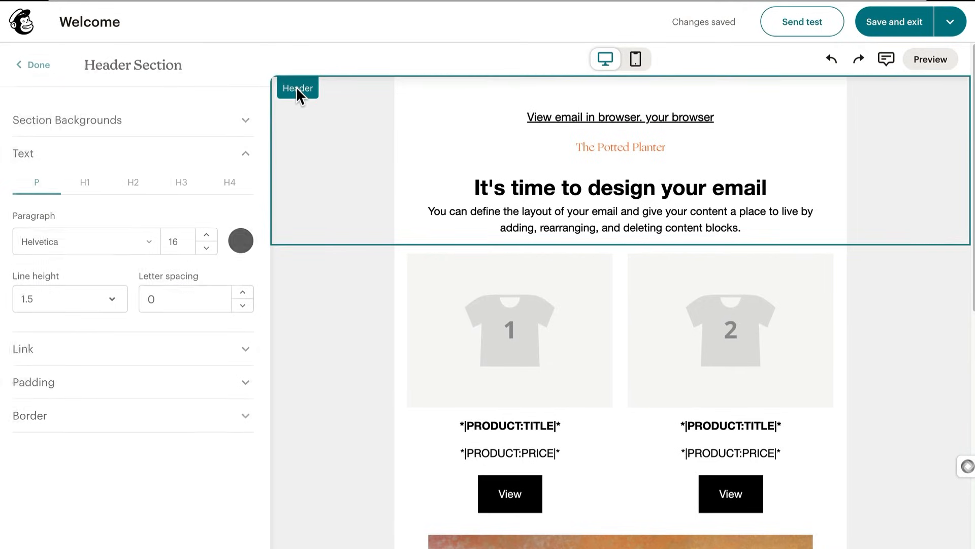
{"action": "left_click", "coordinate": [240, 242]}
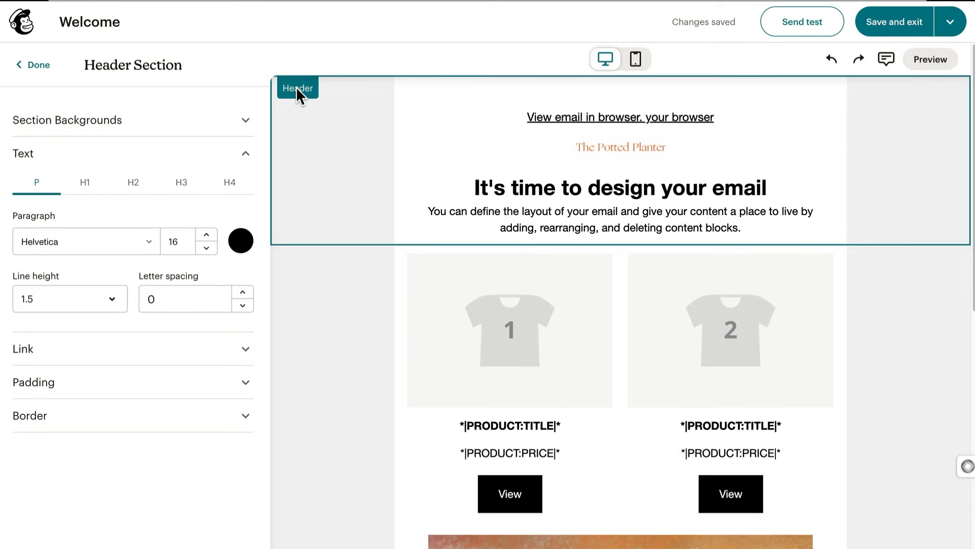
{"action": "mouse_move", "coordinate": [305, 104]}
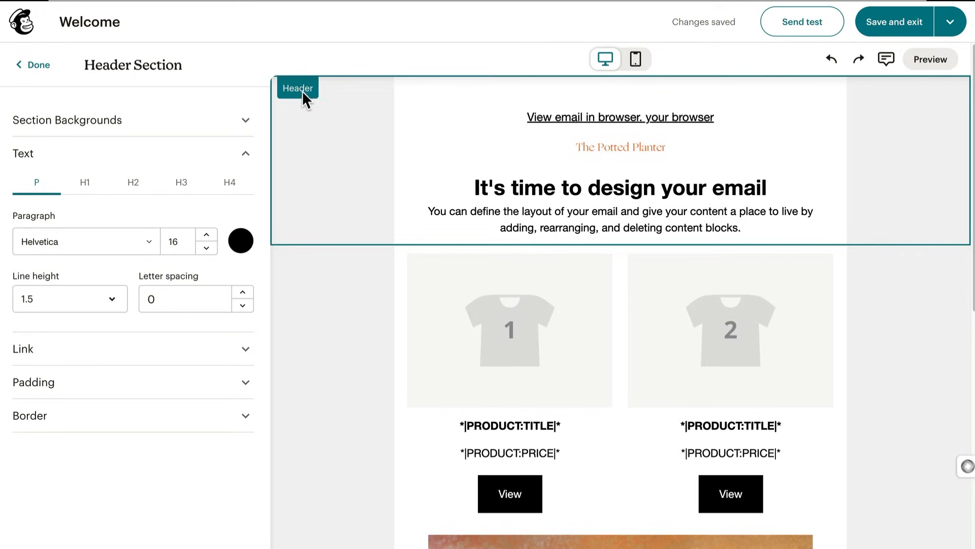
- Open the 'It's time to design your email' heading block in the text editor
{"action": "left_click", "coordinate": [619, 188]}
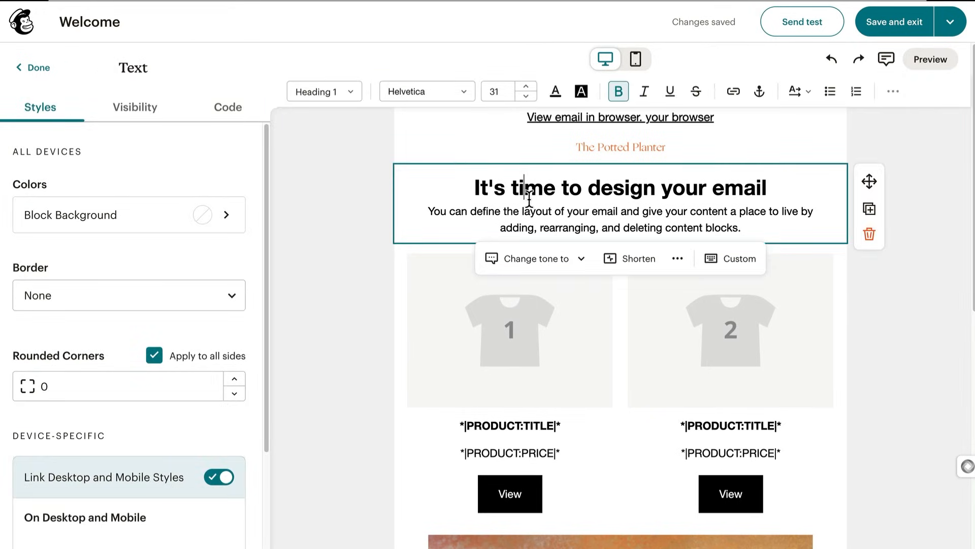
{"action": "mouse_move", "coordinate": [488, 180]}
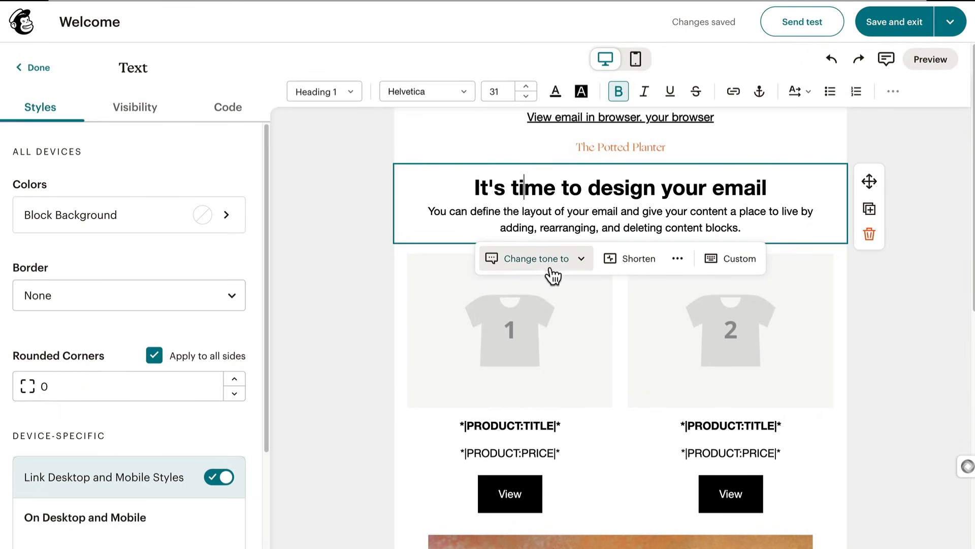
{"action": "mouse_move", "coordinate": [608, 274]}
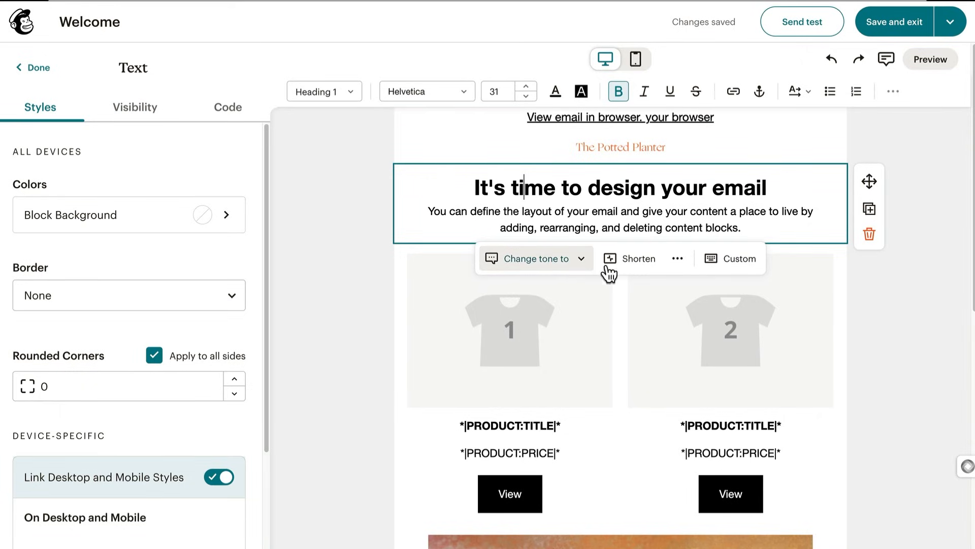
{"action": "mouse_move", "coordinate": [637, 274]}
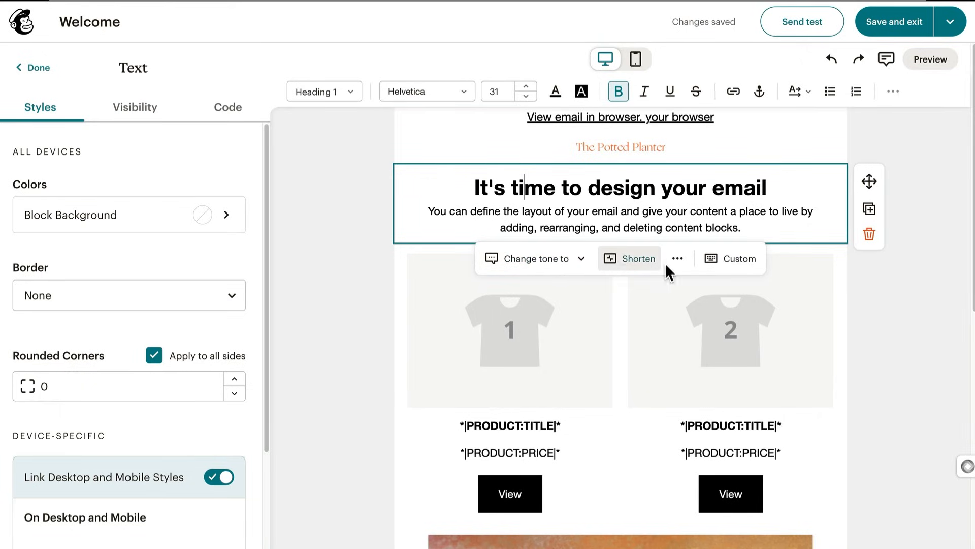
{"action": "mouse_move", "coordinate": [734, 258]}
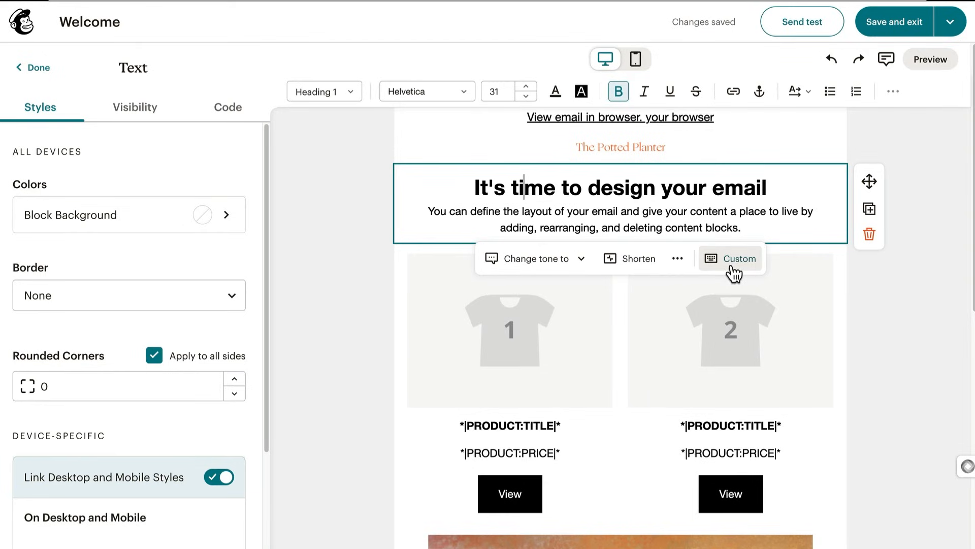
{"action": "mouse_move", "coordinate": [684, 170]}
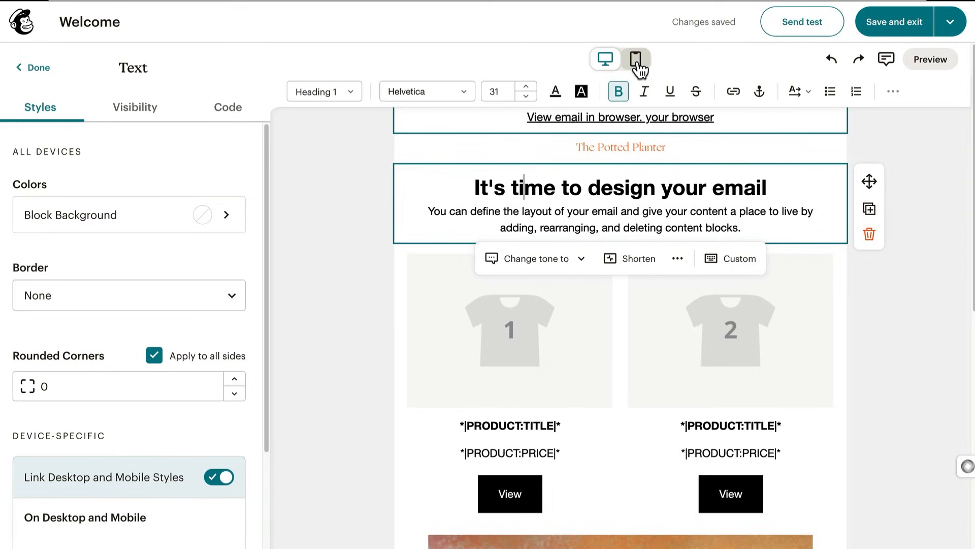
- Switch the canvas to mobile view and scroll down to the button block
{"action": "left_click", "coordinate": [635, 59]}
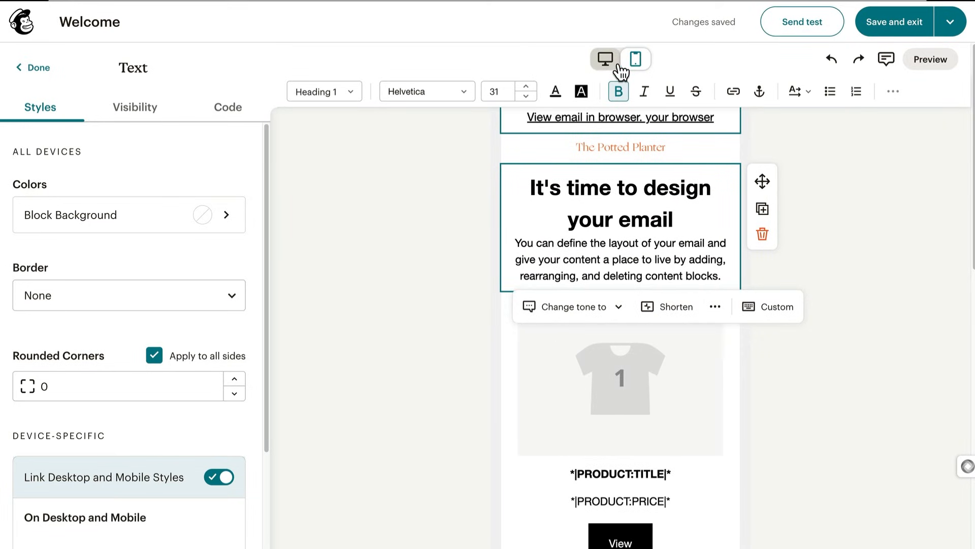
{"action": "left_click", "coordinate": [604, 59]}
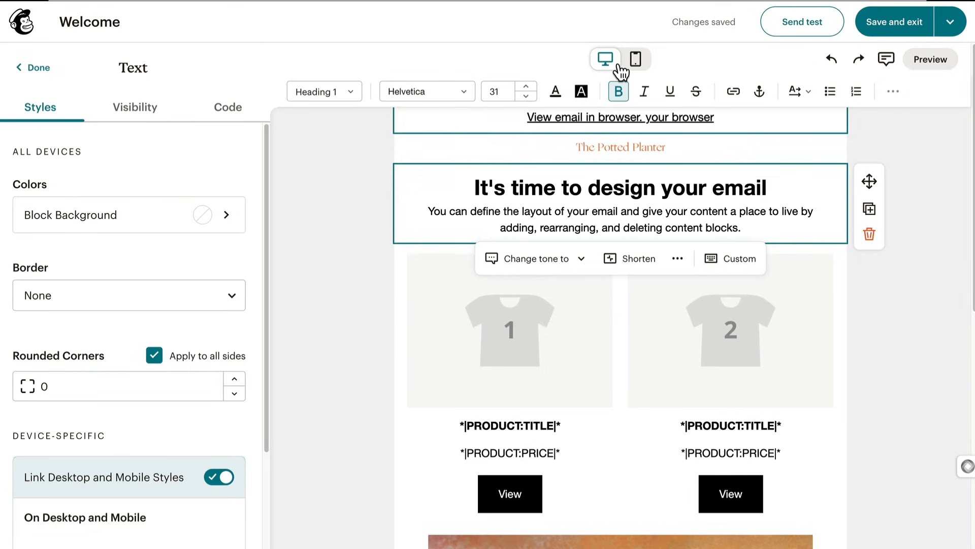
{"action": "left_click", "coordinate": [635, 59]}
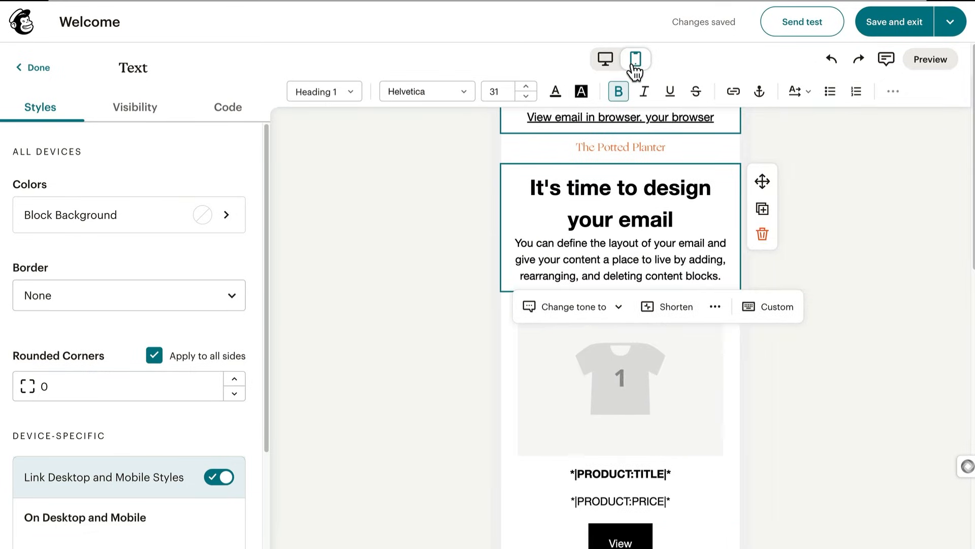
{"action": "scroll", "scroll_direction": "down", "scroll_amount": 3}
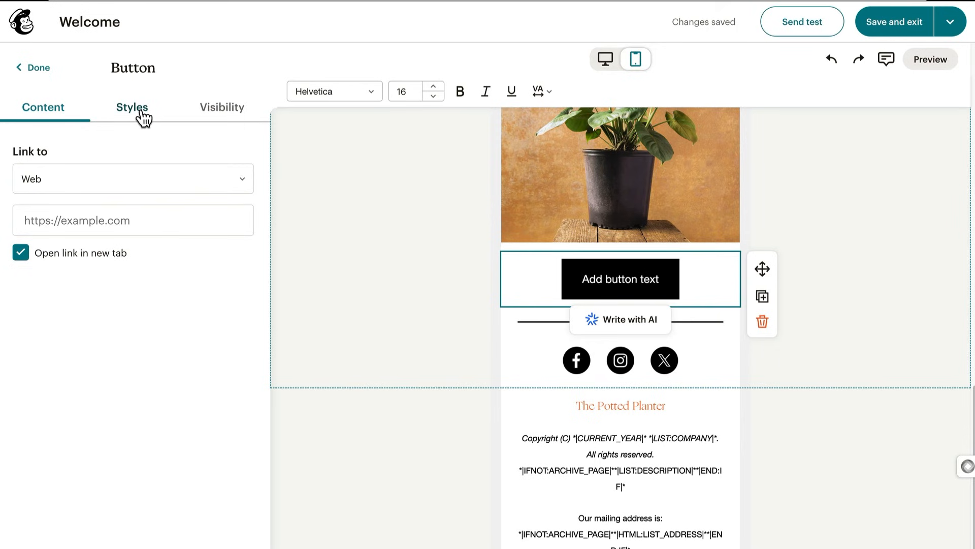
- Unlink the button's desktop and mobile styles in its Styles settings
{"action": "left_click", "coordinate": [131, 108]}
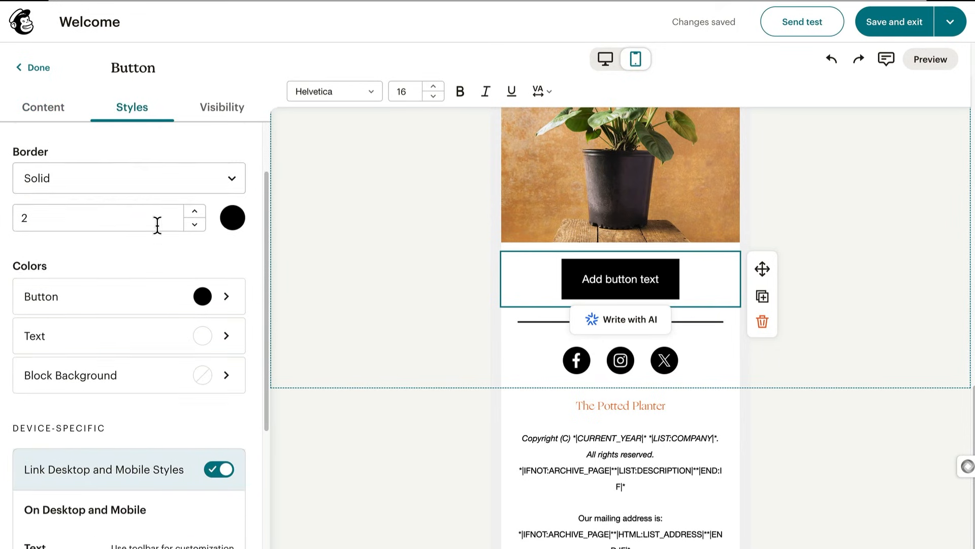
{"action": "scroll", "scroll_direction": "down", "scroll_amount": 3}
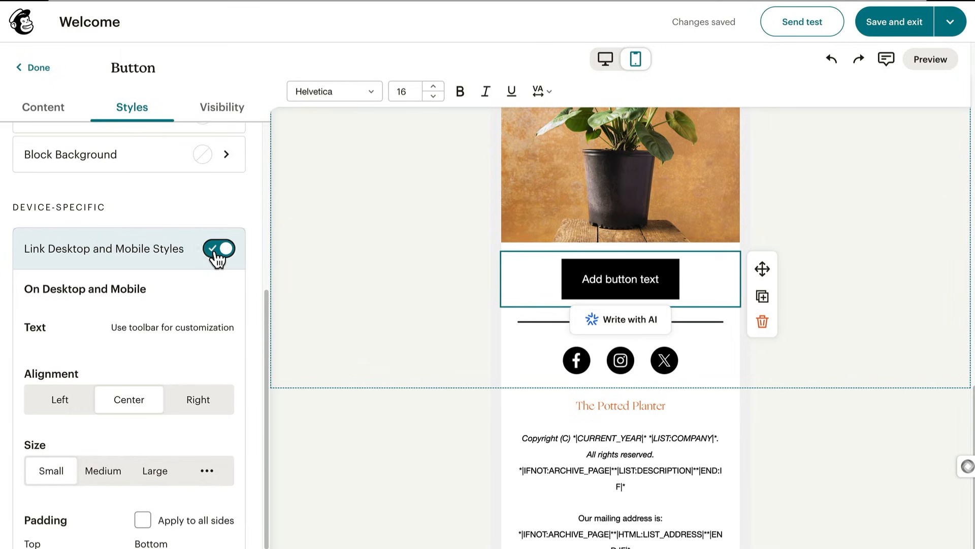
{"action": "left_click", "coordinate": [219, 249]}
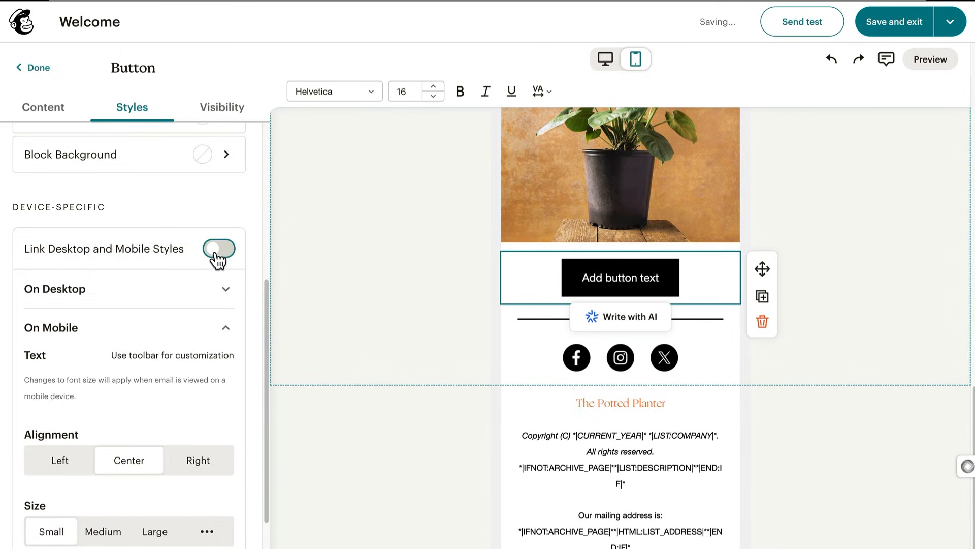
{"action": "left_click", "coordinate": [219, 248]}
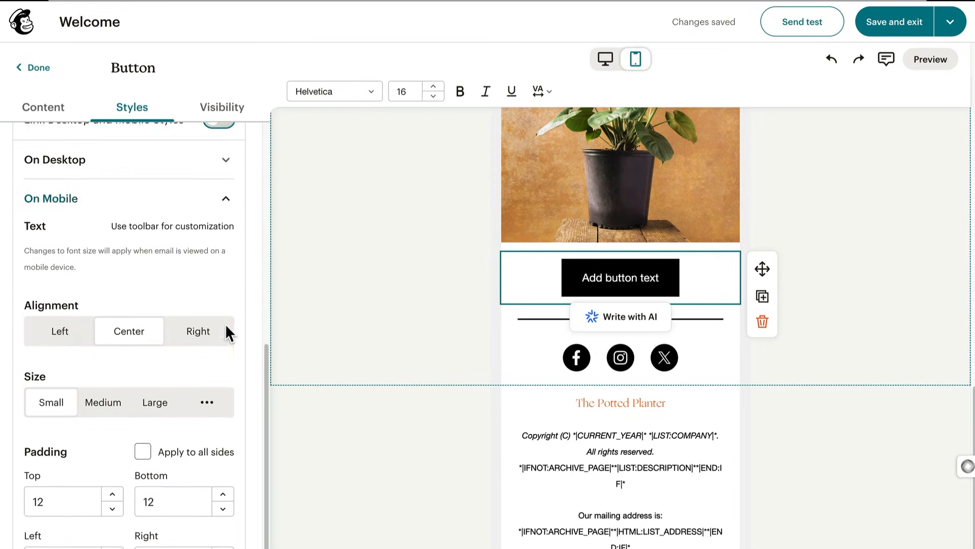
{"action": "scroll", "scroll_direction": "down", "scroll_amount": 3}
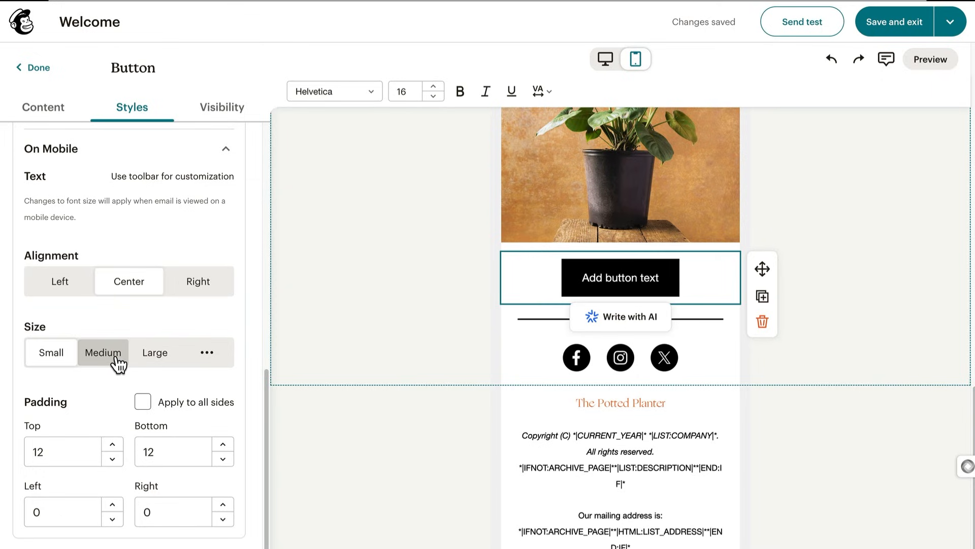
- Make the mobile button Medium with uniform padding on all sides, then return to desktop view
{"action": "left_click", "coordinate": [103, 352]}
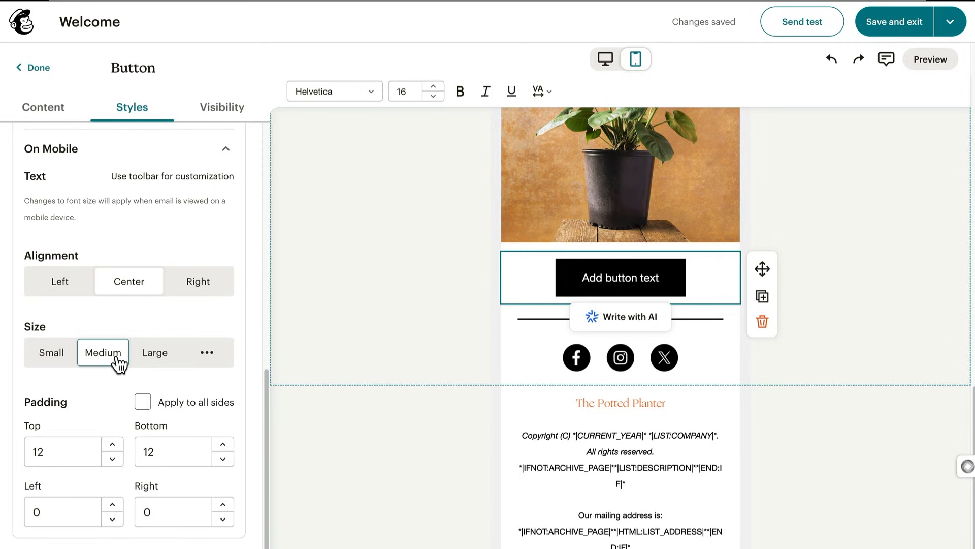
{"action": "left_click", "coordinate": [143, 401]}
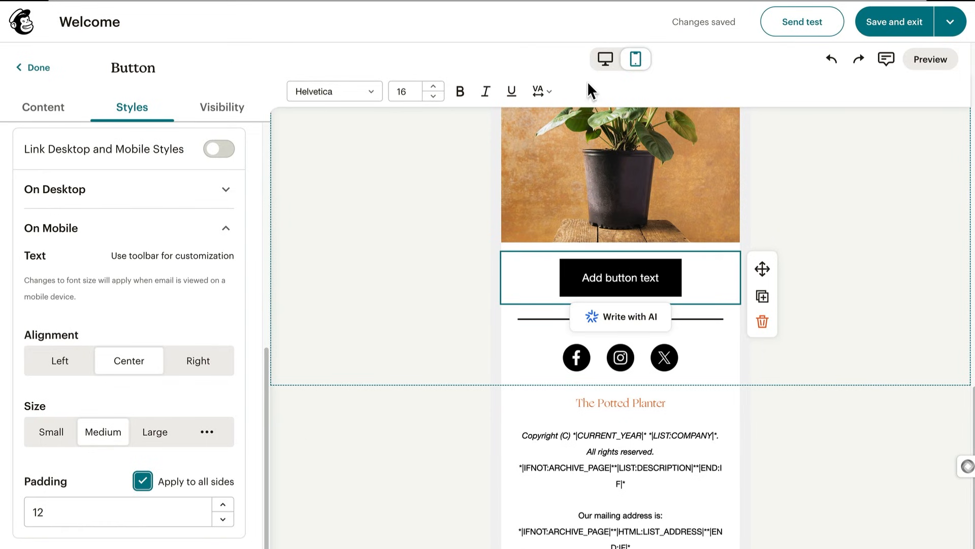
{"action": "left_click", "coordinate": [604, 59]}
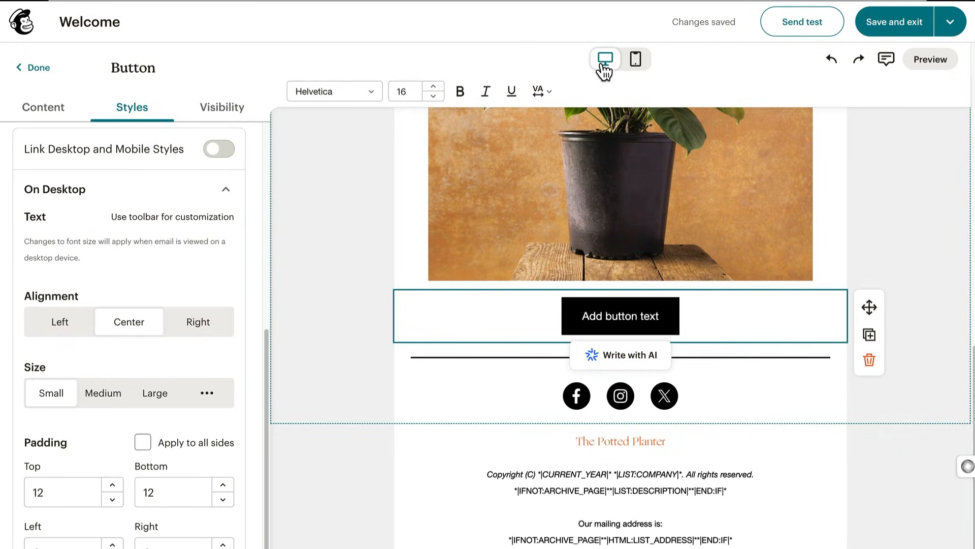
{"action": "mouse_move", "coordinate": [606, 75]}
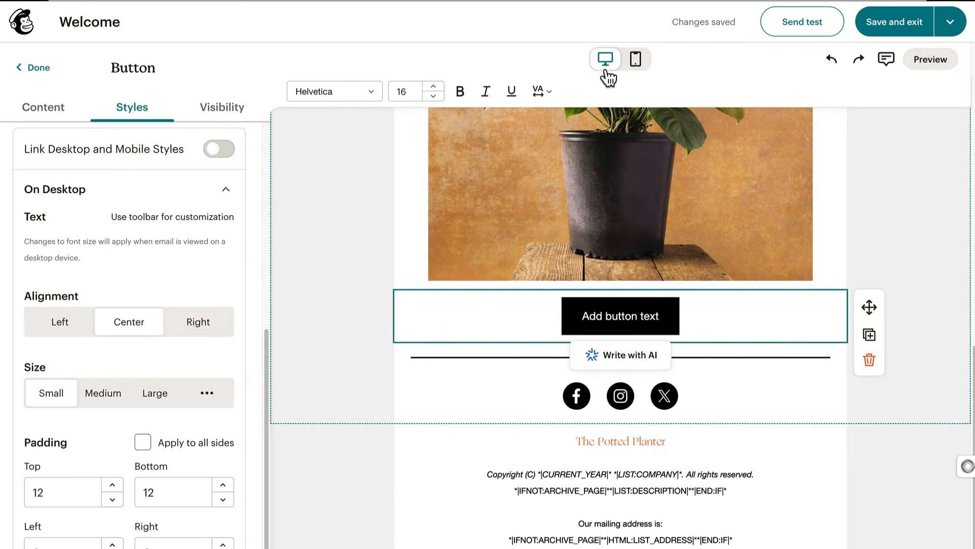
{"action": "mouse_move", "coordinate": [869, 306]}
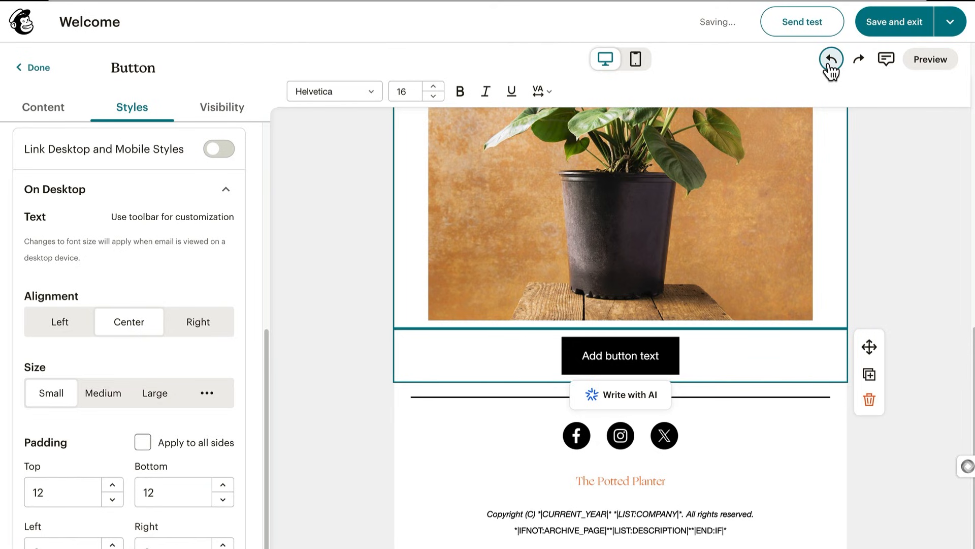
- Show the Welcome email's Comments panel, which has no comments yet
{"action": "left_click", "coordinate": [886, 58]}
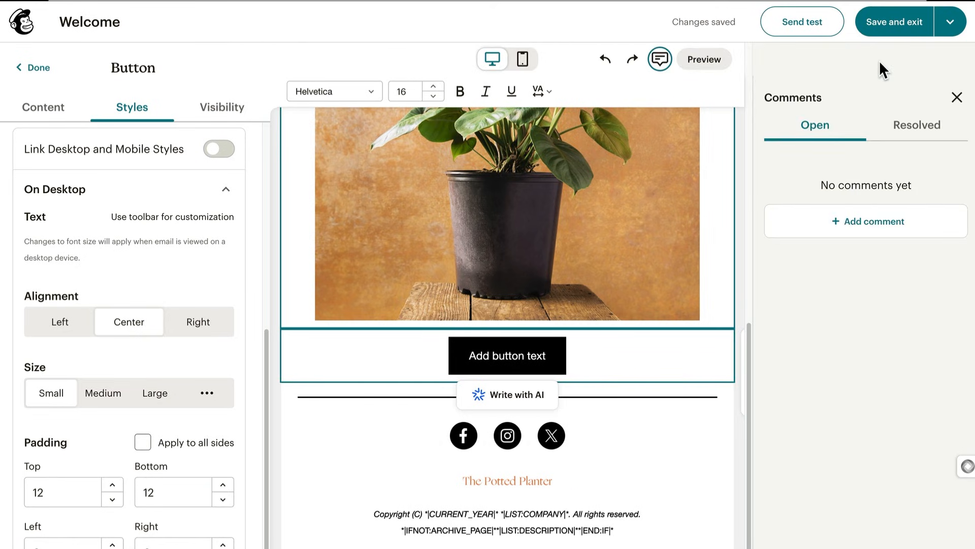
{"action": "mouse_move", "coordinate": [731, 72]}
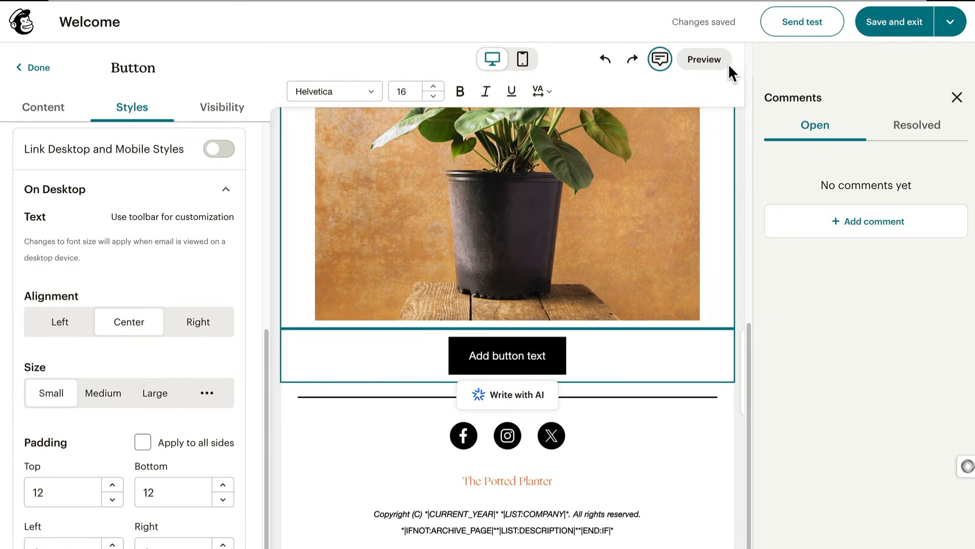
{"action": "left_click", "coordinate": [704, 59]}
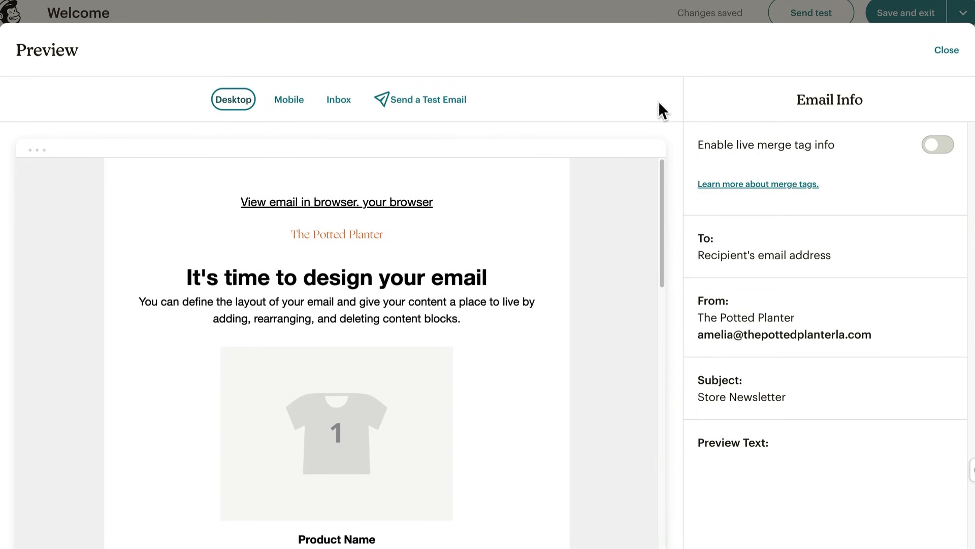
{"action": "left_click", "coordinate": [338, 99]}
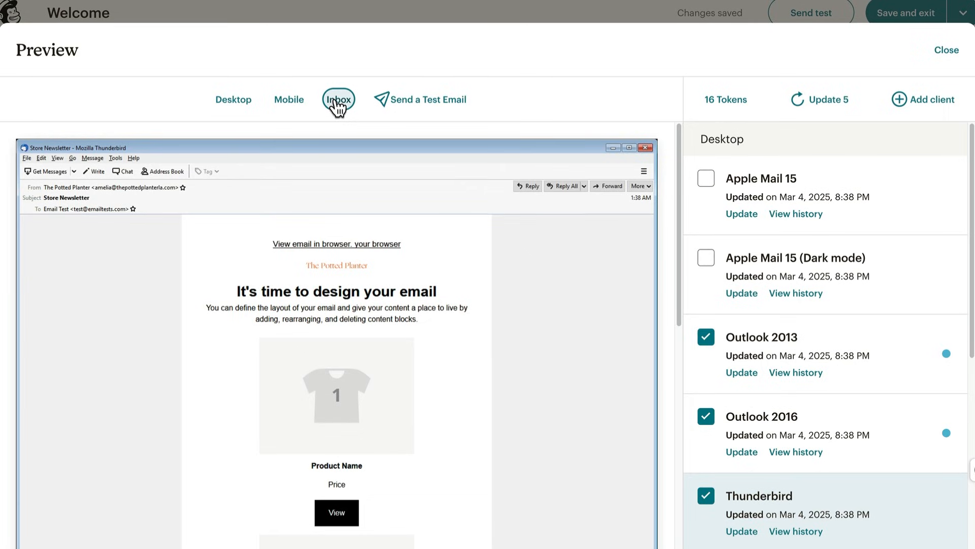
{"action": "mouse_move", "coordinate": [578, 109]}
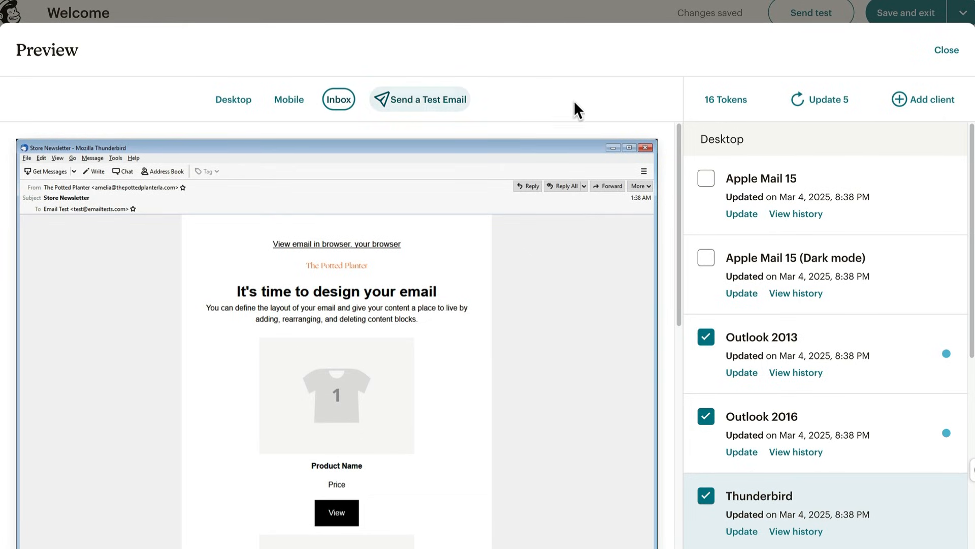
{"action": "mouse_move", "coordinate": [951, 62]}
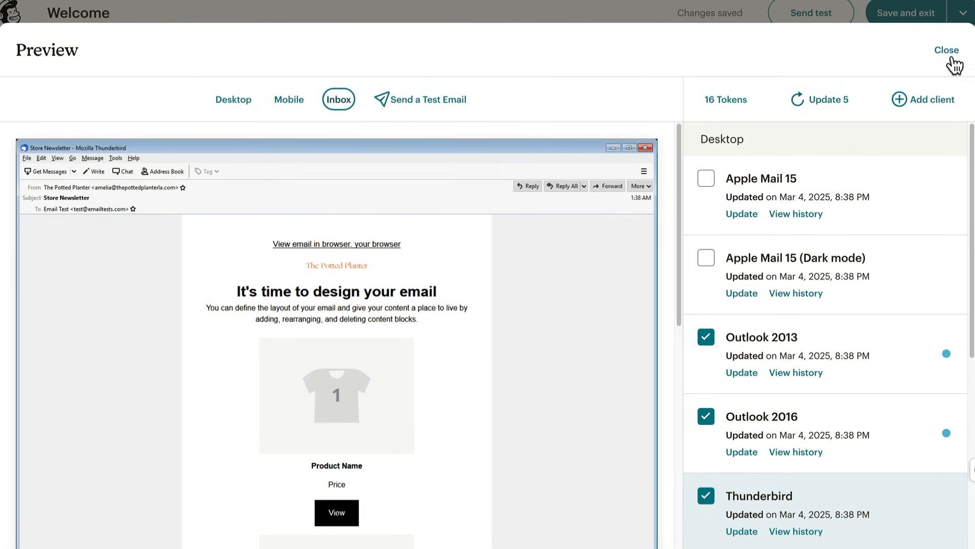
{"action": "left_click", "coordinate": [946, 50]}
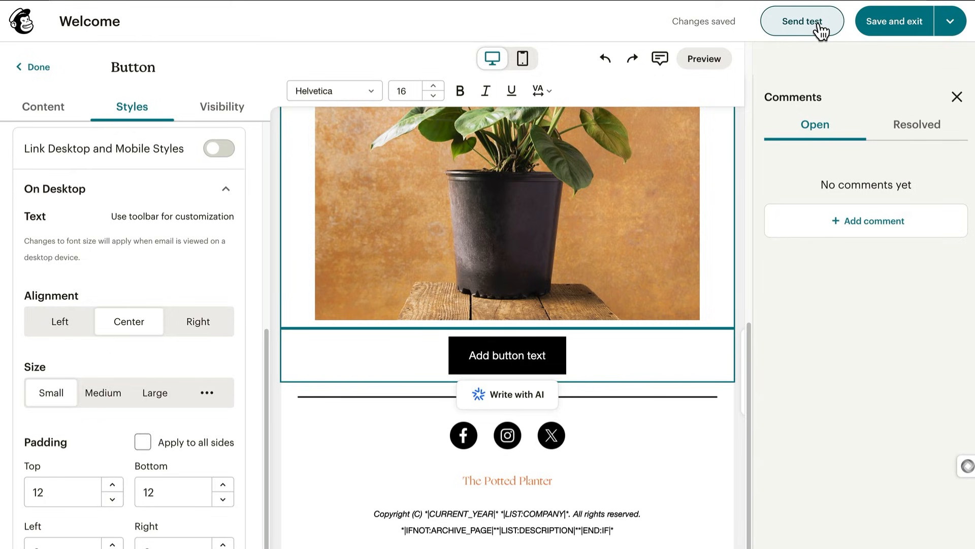
- Check the save options, then save the Welcome email design and exit the editor
{"action": "left_click", "coordinate": [954, 22]}
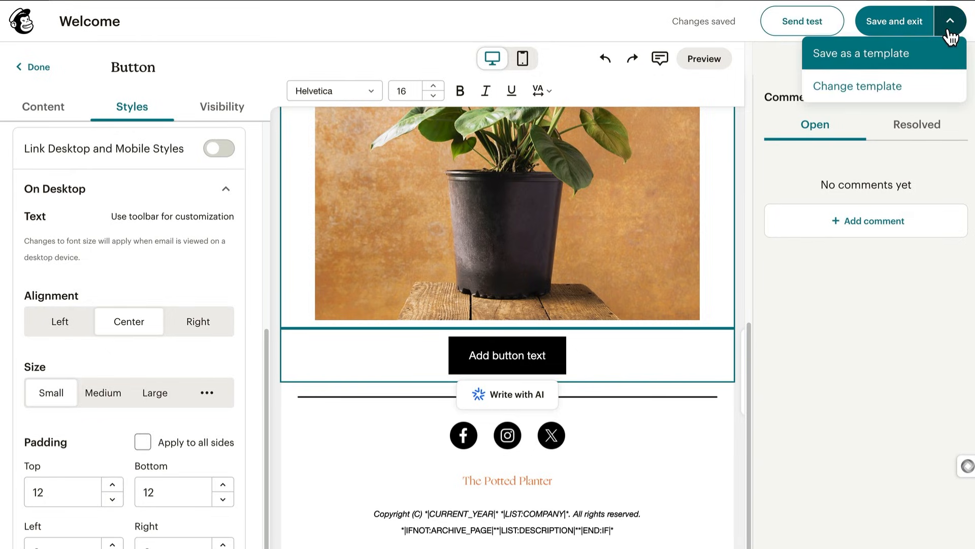
{"action": "mouse_move", "coordinate": [862, 53]}
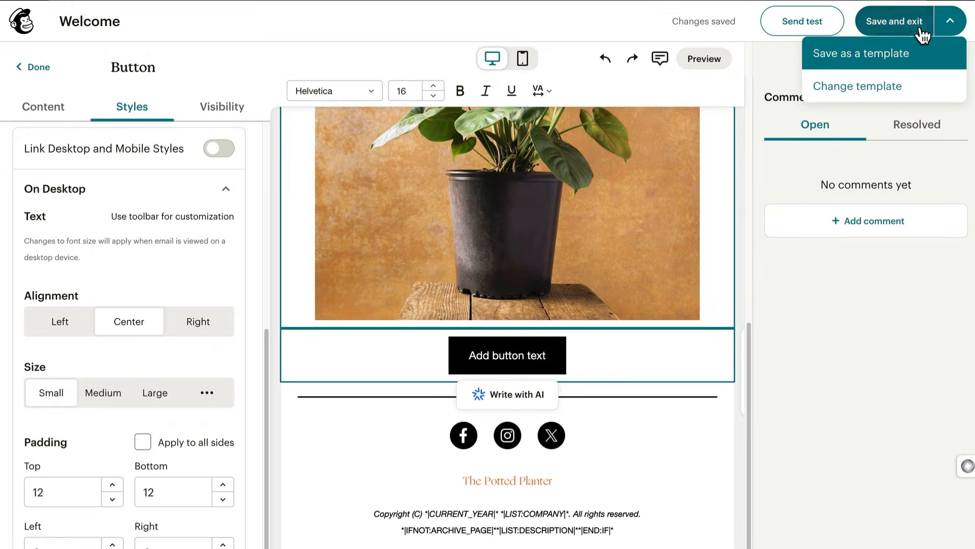
{"action": "left_click", "coordinate": [895, 21]}
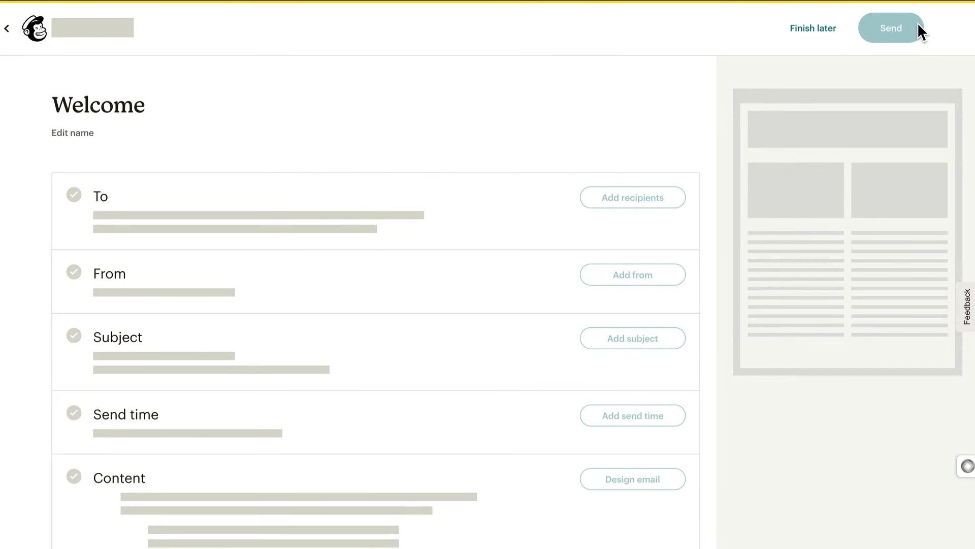